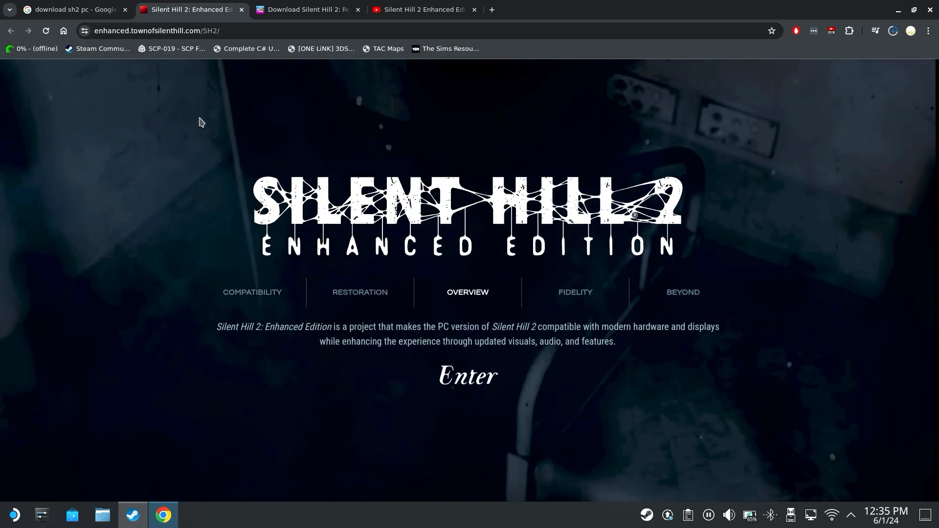
{"action": "mouse_move", "coordinate": [467, 376]}
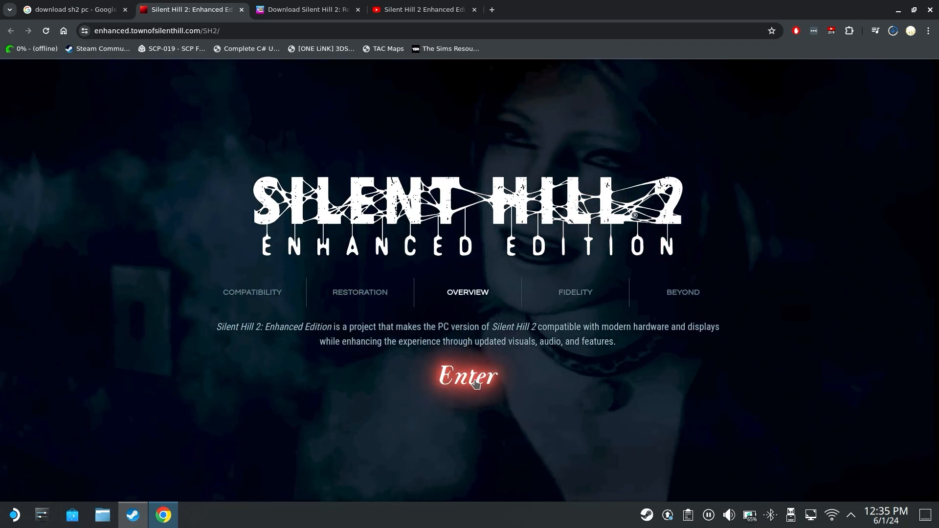
Step: Enter the Enhanced Edition project site and view the Download & Usage guide's Setup Tool install instructions
{"action": "left_click", "coordinate": [468, 376]}
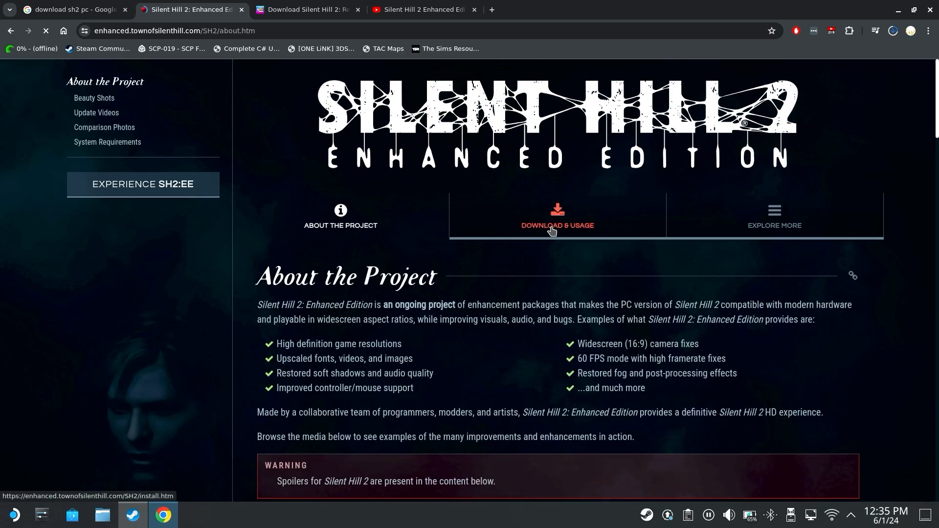
{"action": "left_click", "coordinate": [557, 217]}
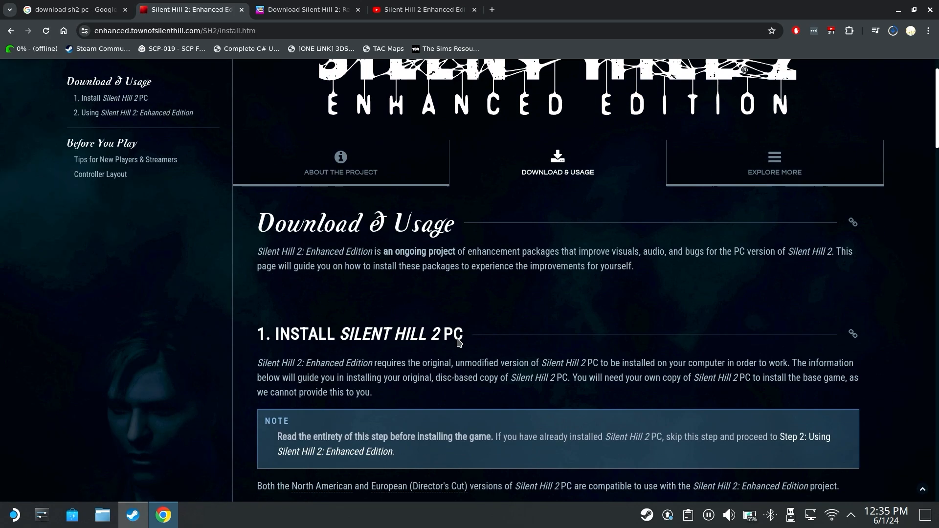
{"action": "scroll", "scroll_direction": "down", "scroll_amount": 3}
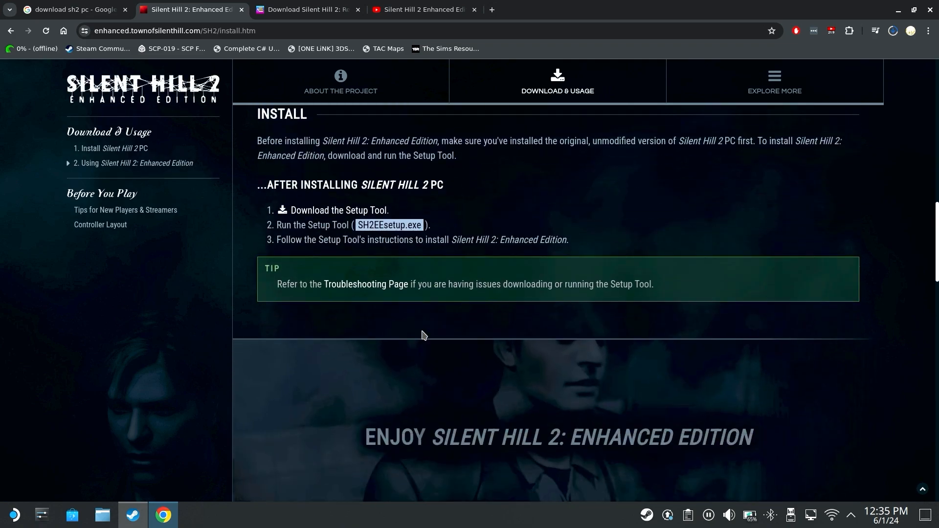
{"action": "scroll", "scroll_direction": "up", "scroll_amount": 3}
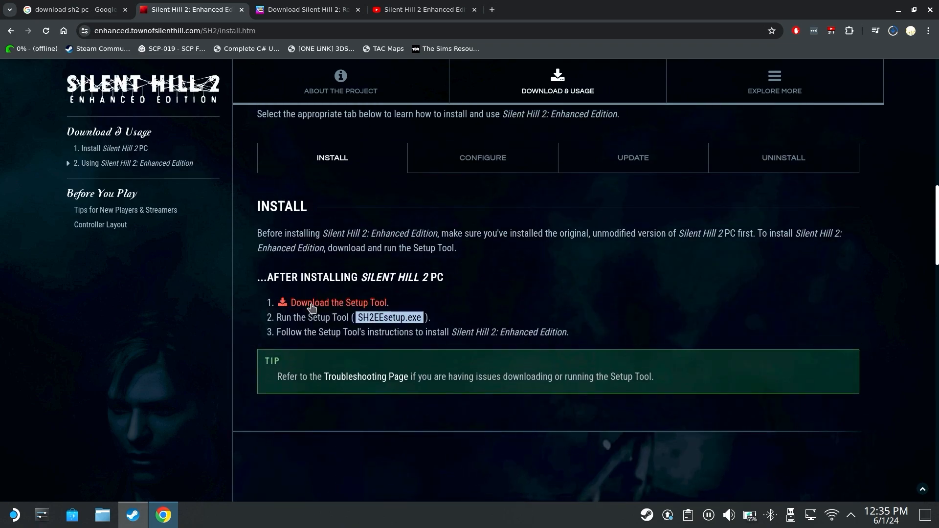
{"action": "mouse_move", "coordinate": [324, 308]}
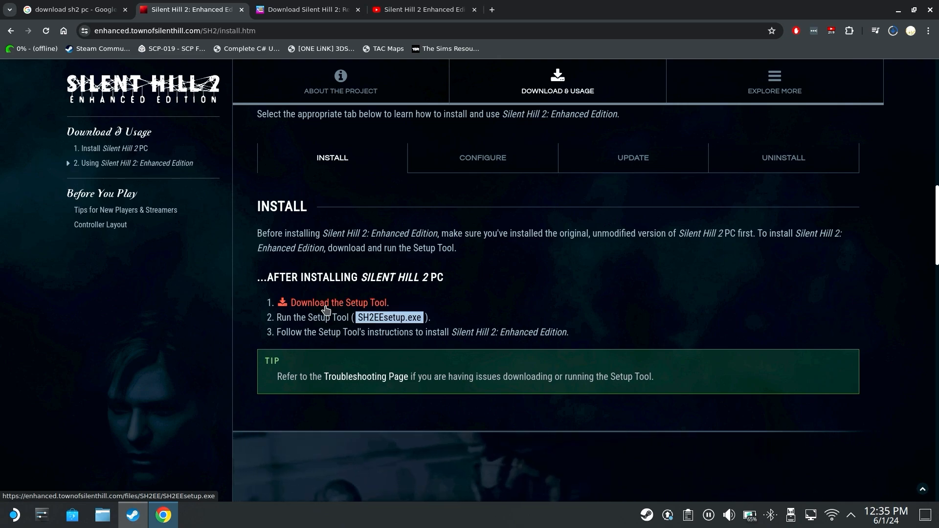
{"action": "mouse_move", "coordinate": [367, 266]}
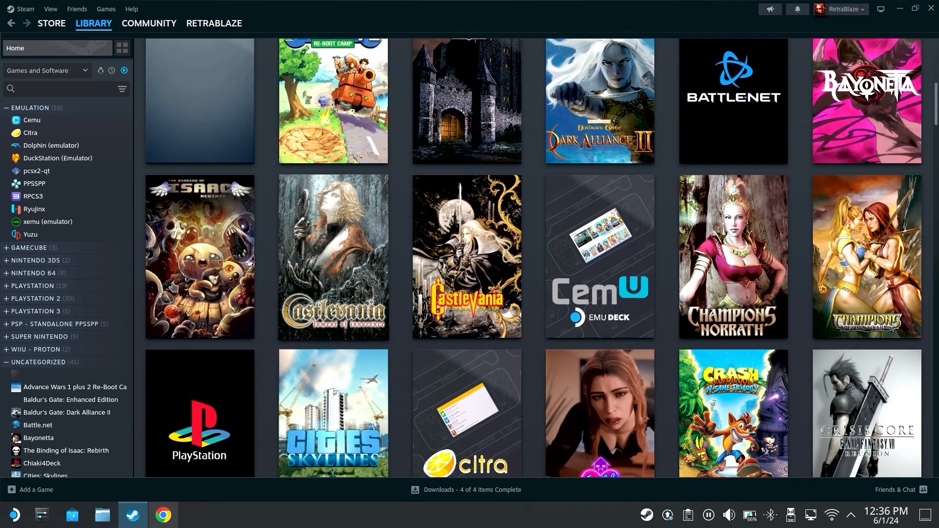
Step: Start adding a non-Steam game and browse up to the Documents folder
{"action": "scroll", "scroll_direction": "up", "scroll_amount": 3}
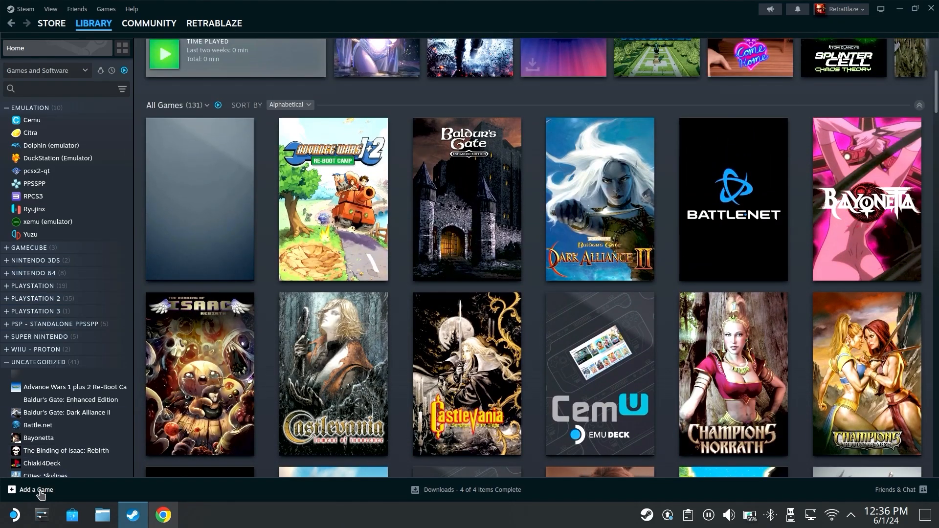
{"action": "left_click", "coordinate": [34, 490]}
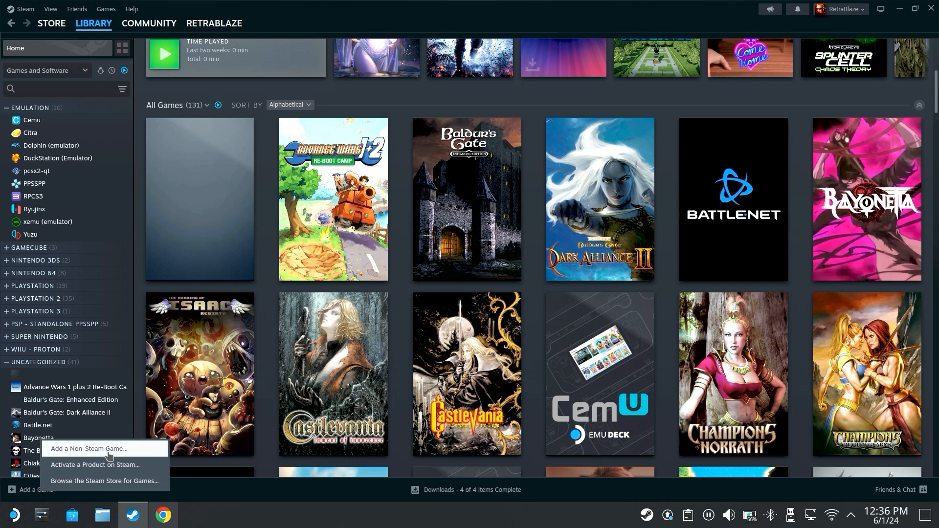
{"action": "left_click", "coordinate": [89, 449]}
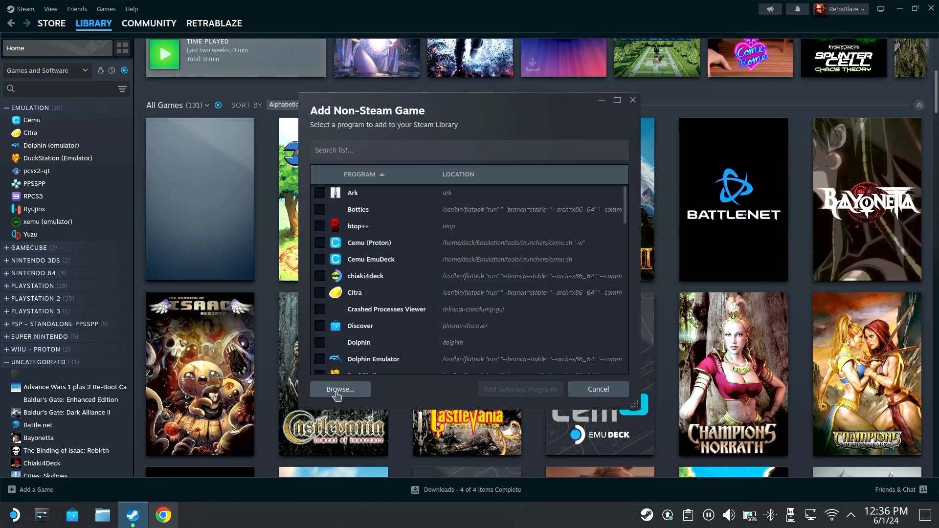
{"action": "left_click", "coordinate": [340, 388]}
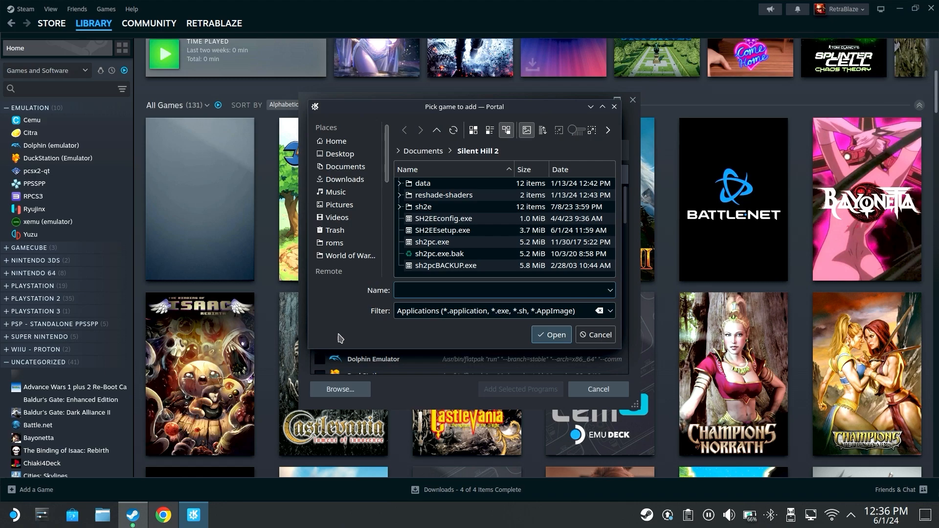
{"action": "left_click", "coordinate": [345, 168]}
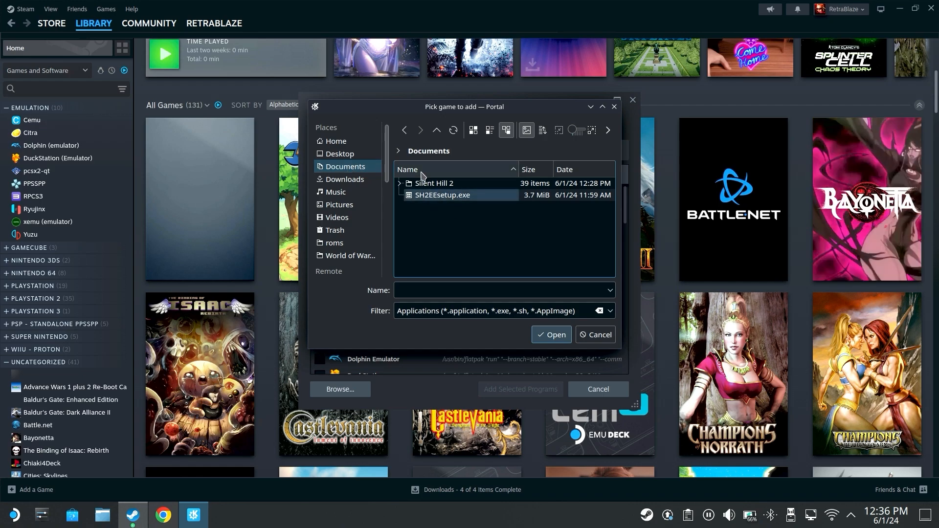
{"action": "mouse_move", "coordinate": [433, 204]}
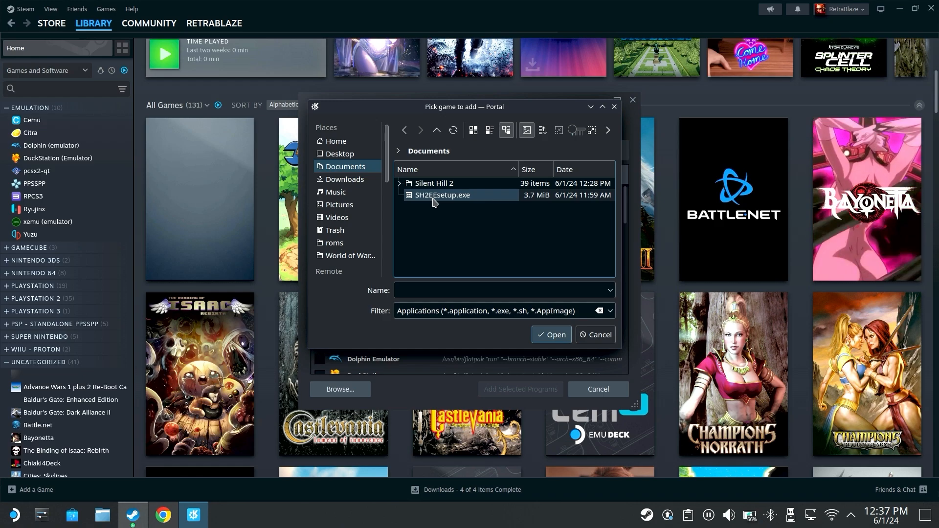
Step: Select SH2EEsetup.exe and add it to the Steam library
{"action": "left_click", "coordinate": [442, 194]}
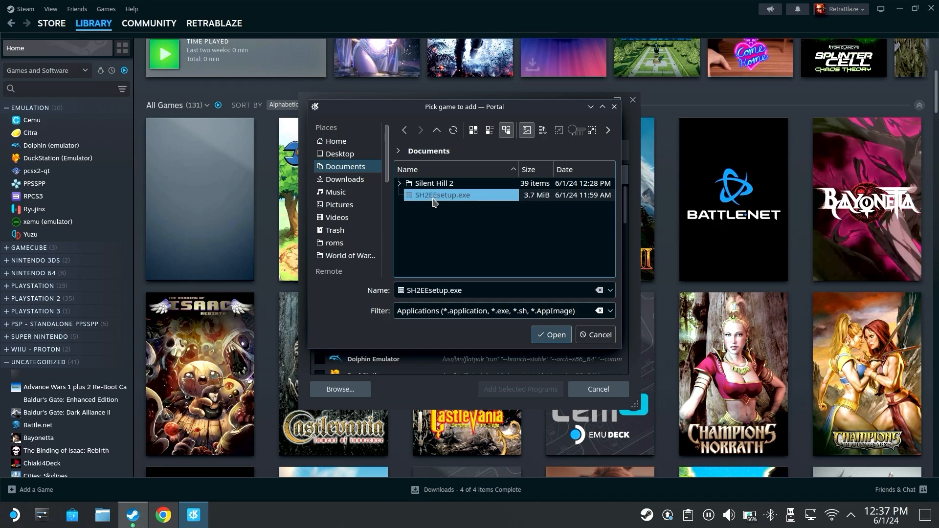
{"action": "left_click", "coordinate": [551, 334]}
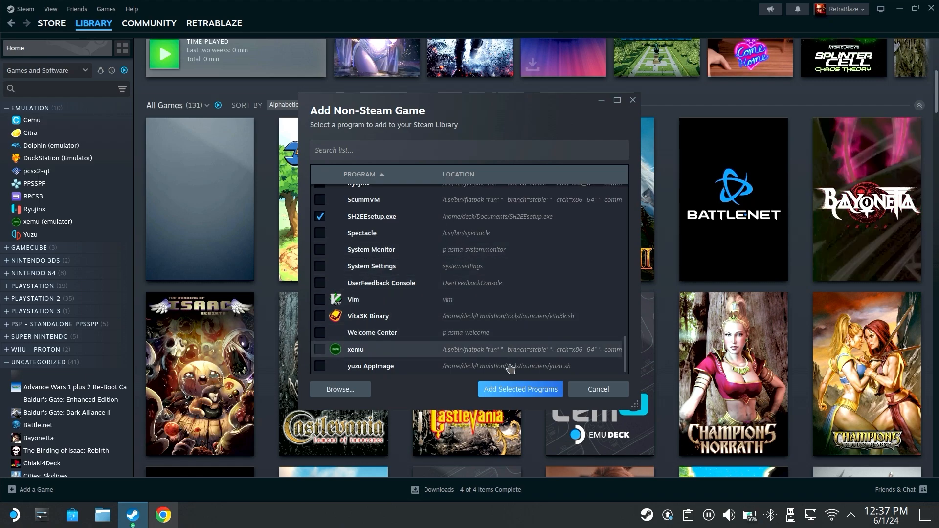
{"action": "left_click", "coordinate": [520, 389]}
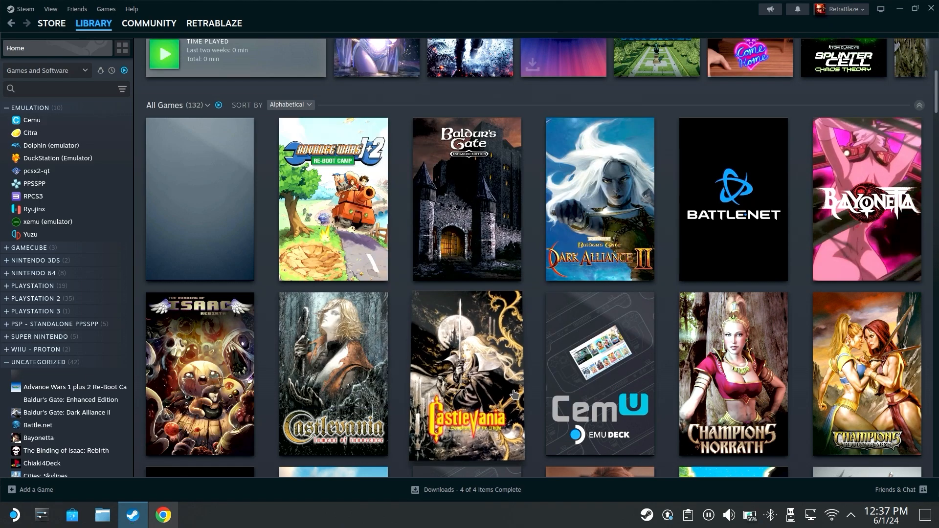
{"action": "scroll", "scroll_direction": "down", "scroll_amount": 3}
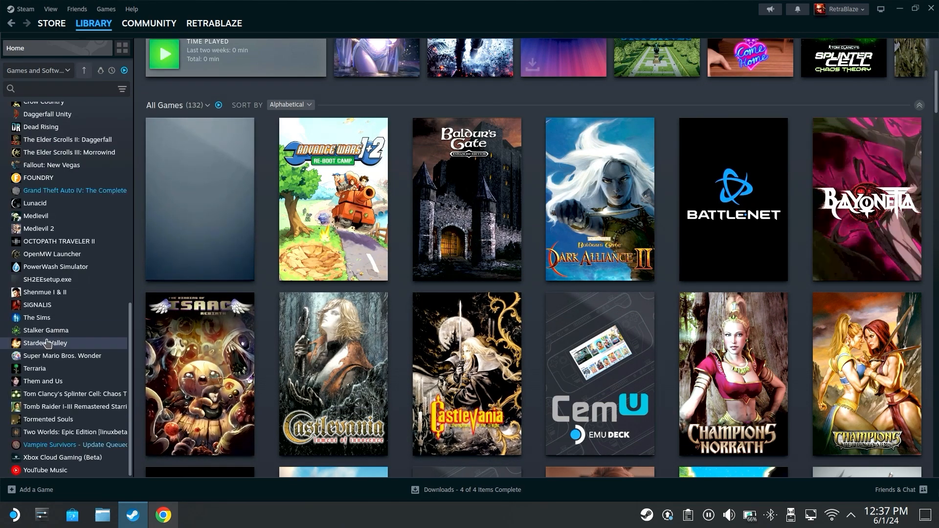
{"action": "mouse_move", "coordinate": [47, 279]}
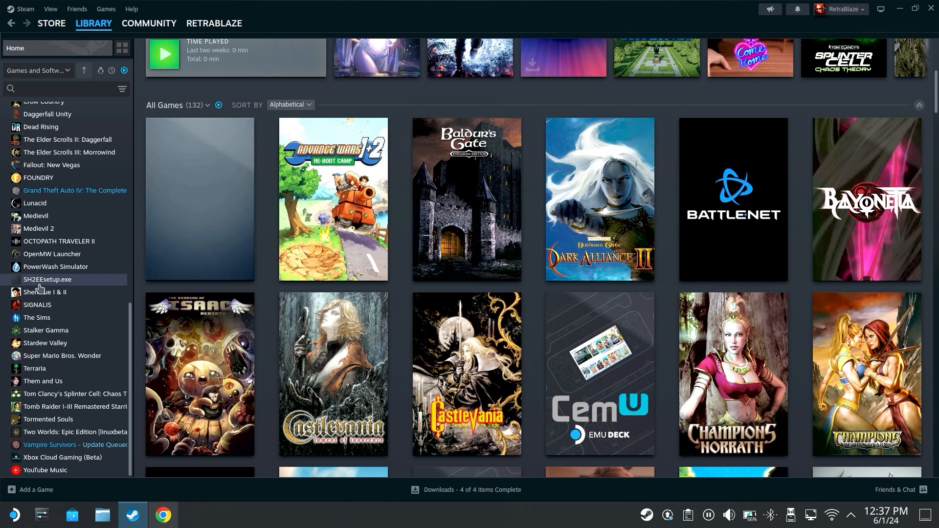
{"action": "scroll", "scroll_direction": "up", "scroll_amount": 3}
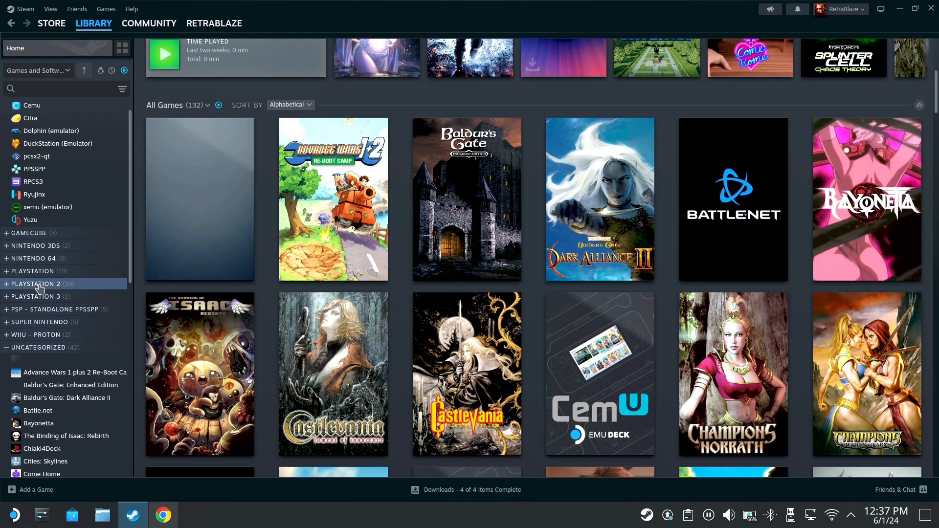
{"action": "scroll", "scroll_direction": "down", "scroll_amount": 3}
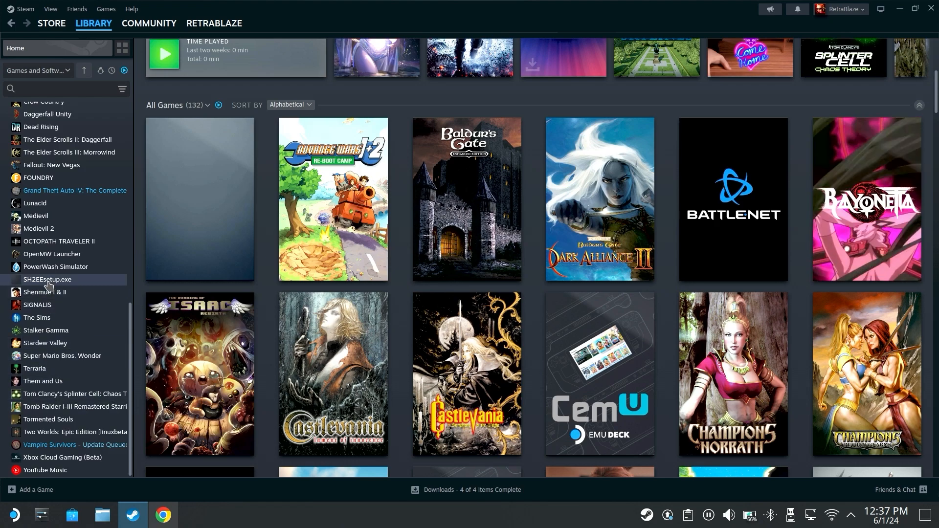
Step: Force Proton 7.0-6 as the compatibility tool for the SH2EEsetup.exe shortcut
{"action": "right_click", "coordinate": [47, 279]}
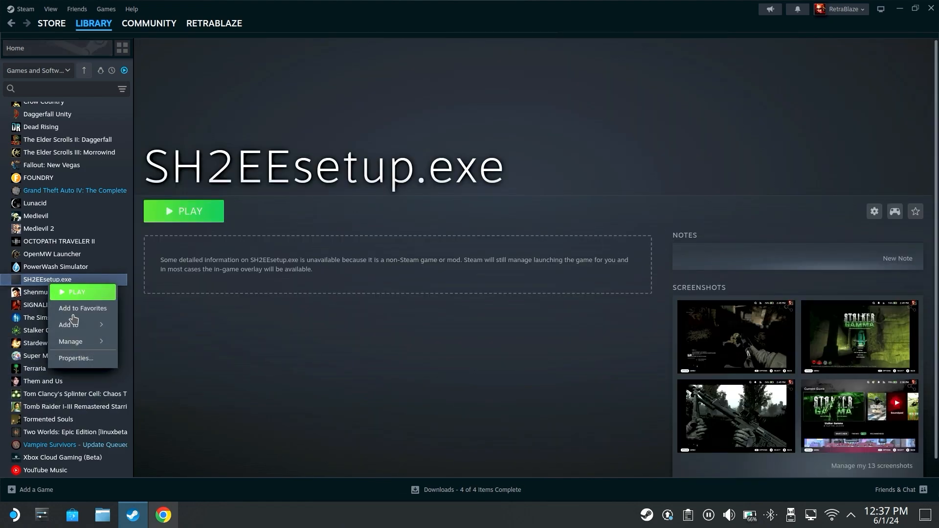
{"action": "left_click", "coordinate": [75, 360]}
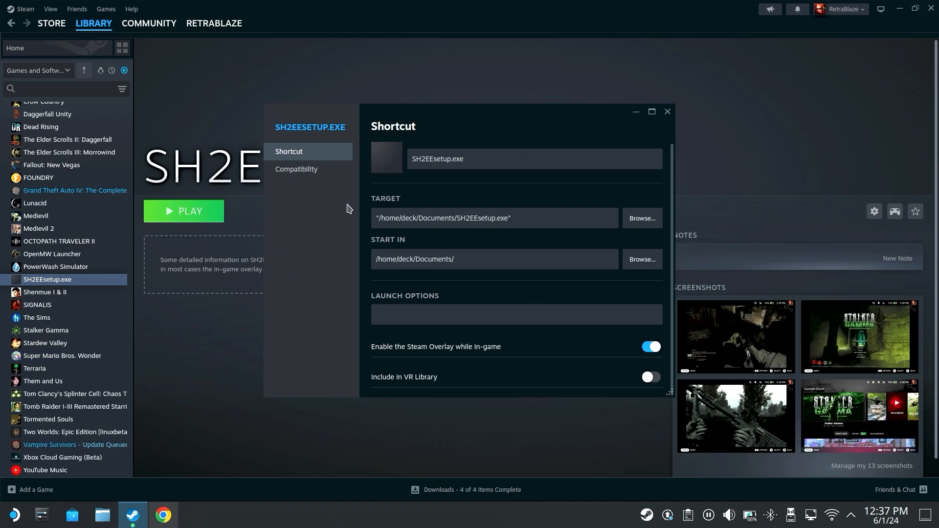
{"action": "mouse_move", "coordinate": [328, 207]}
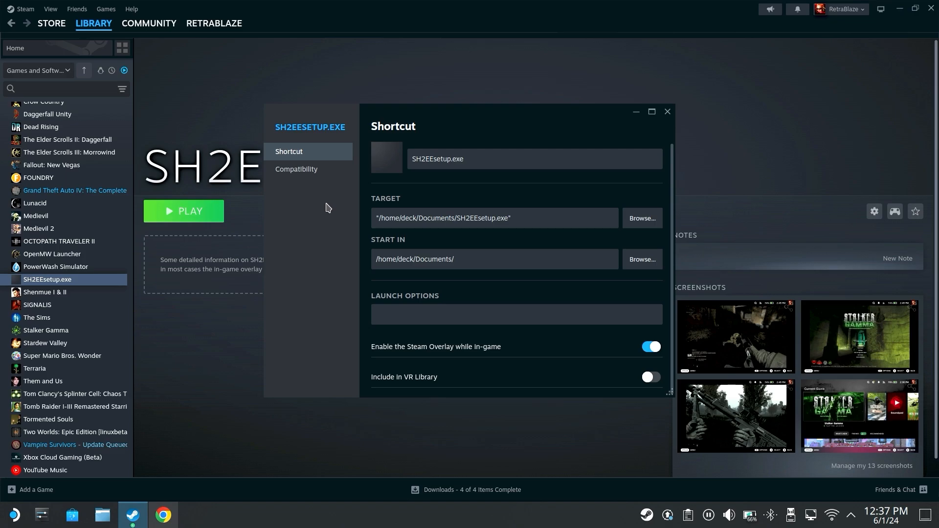
{"action": "mouse_move", "coordinate": [314, 173]}
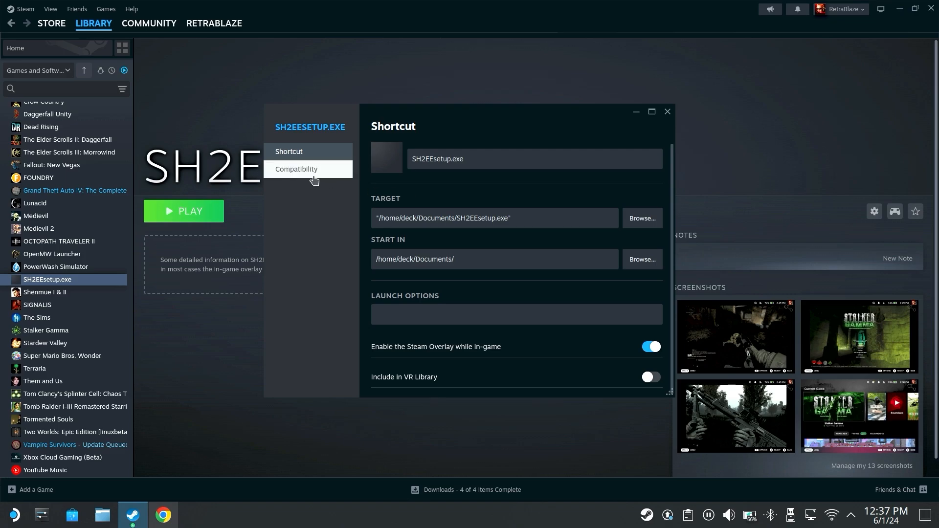
{"action": "left_click", "coordinate": [295, 169]}
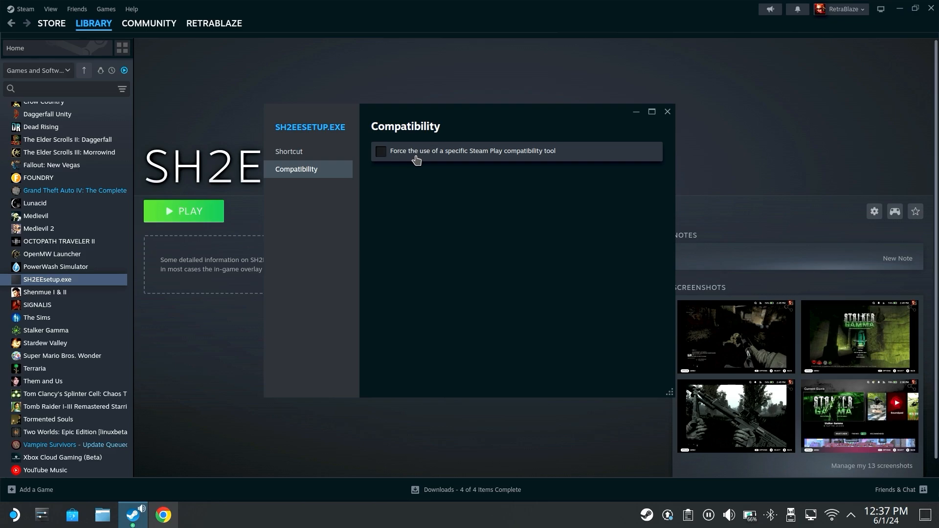
{"action": "left_click", "coordinate": [381, 150]}
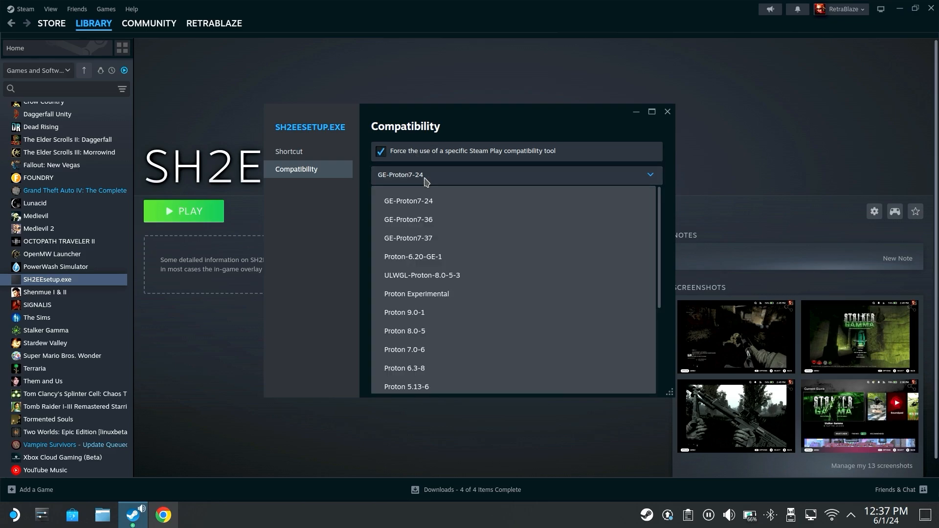
{"action": "mouse_move", "coordinate": [420, 352]}
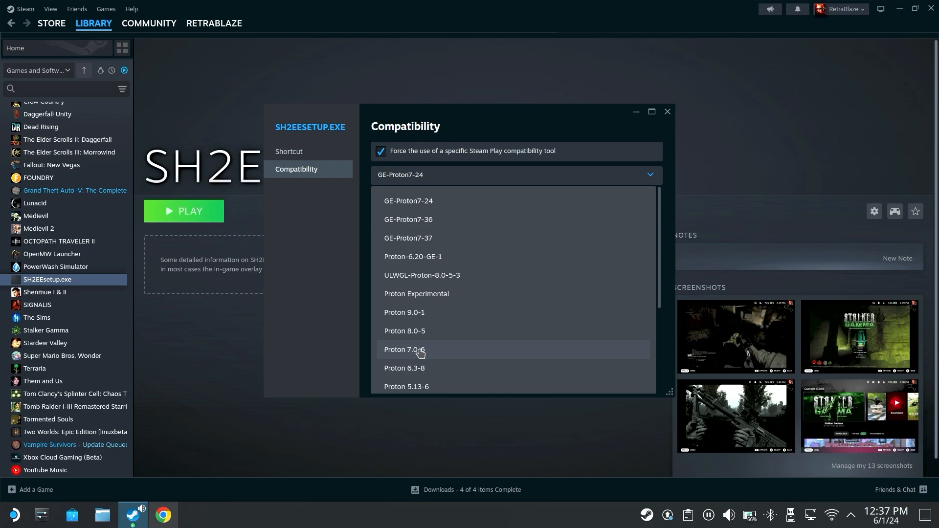
{"action": "mouse_move", "coordinate": [415, 354]}
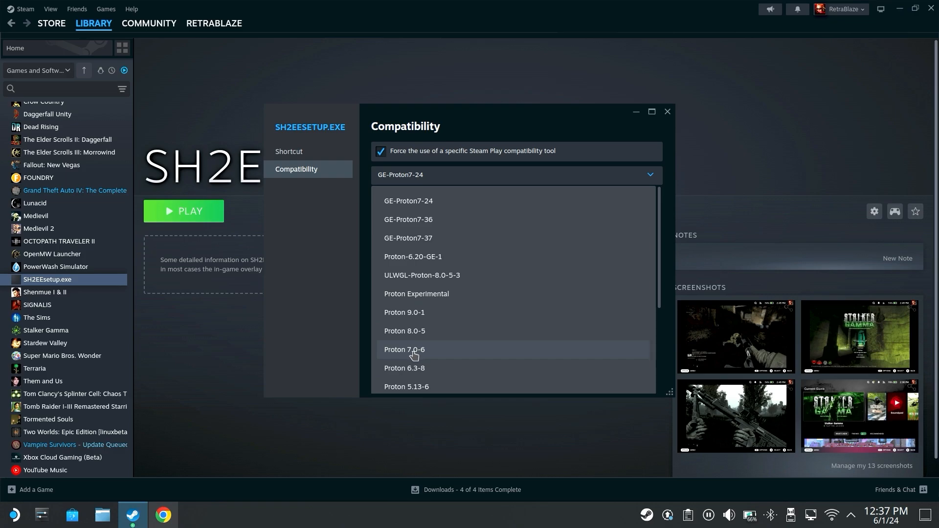
{"action": "left_click", "coordinate": [404, 349]}
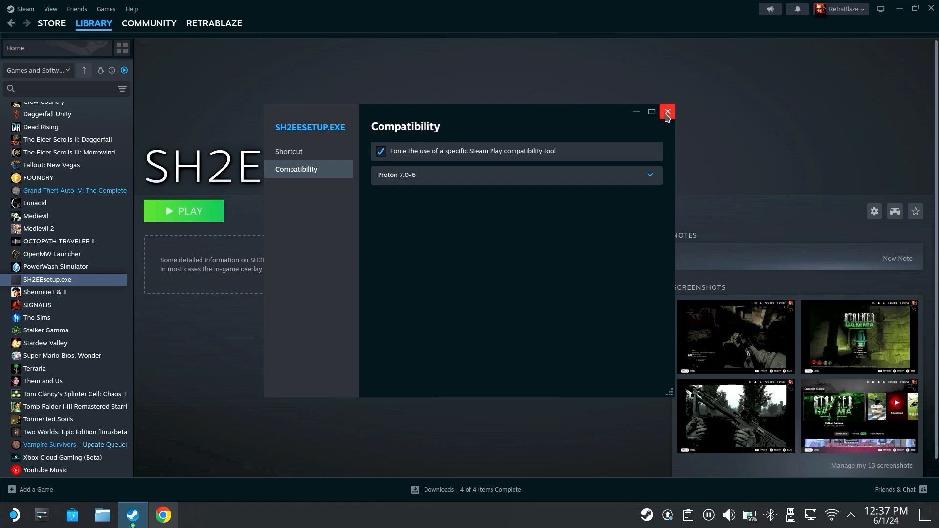
{"action": "left_click", "coordinate": [666, 112]}
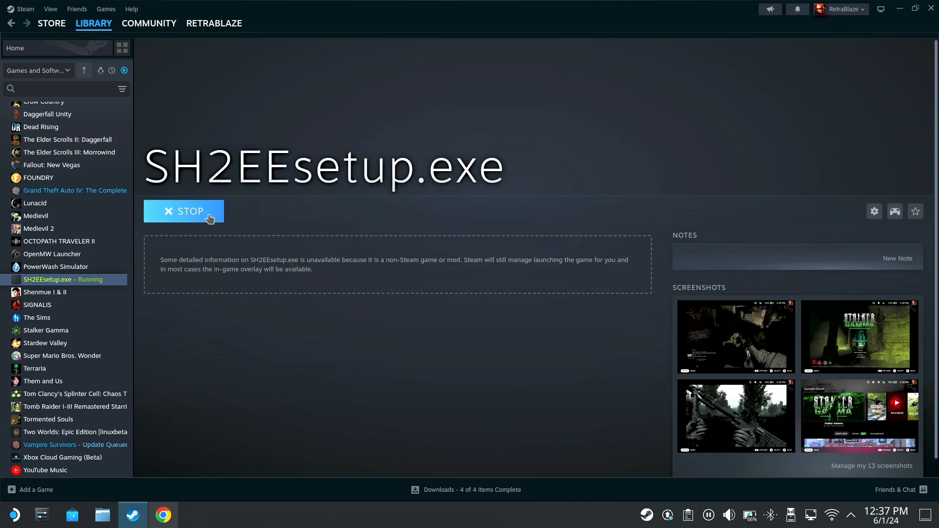
{"action": "mouse_move", "coordinate": [268, 270]}
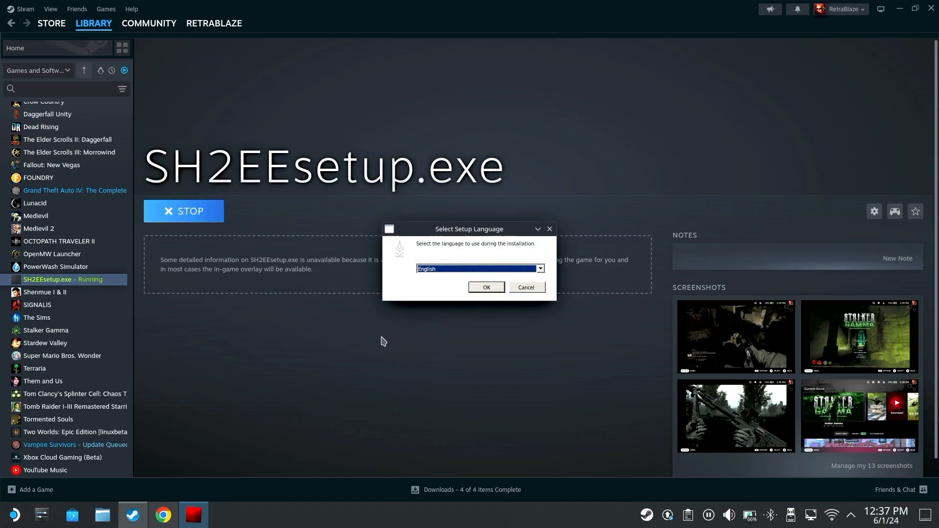
{"action": "mouse_move", "coordinate": [440, 243]}
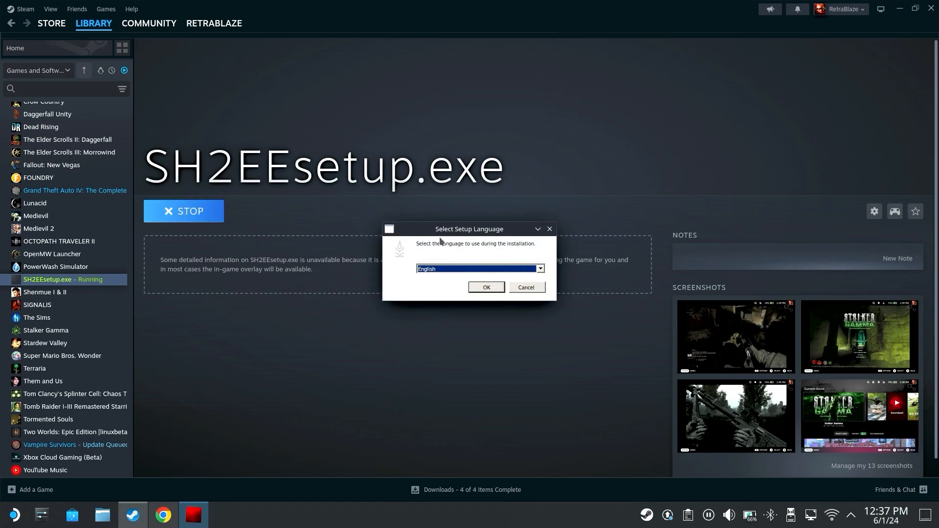
Step: Confirm English, accept the license agreement and keep the recommended installation mode
{"action": "left_click", "coordinate": [486, 287]}
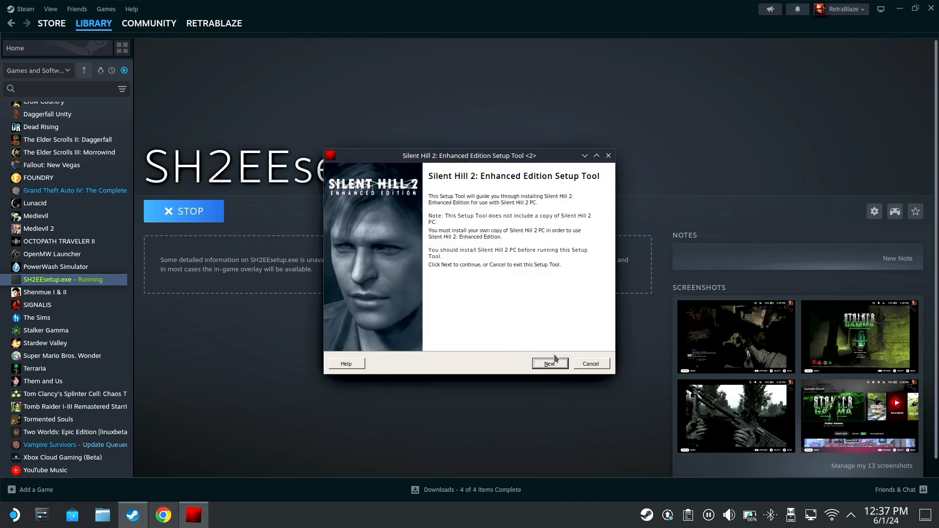
{"action": "left_click", "coordinate": [547, 364]}
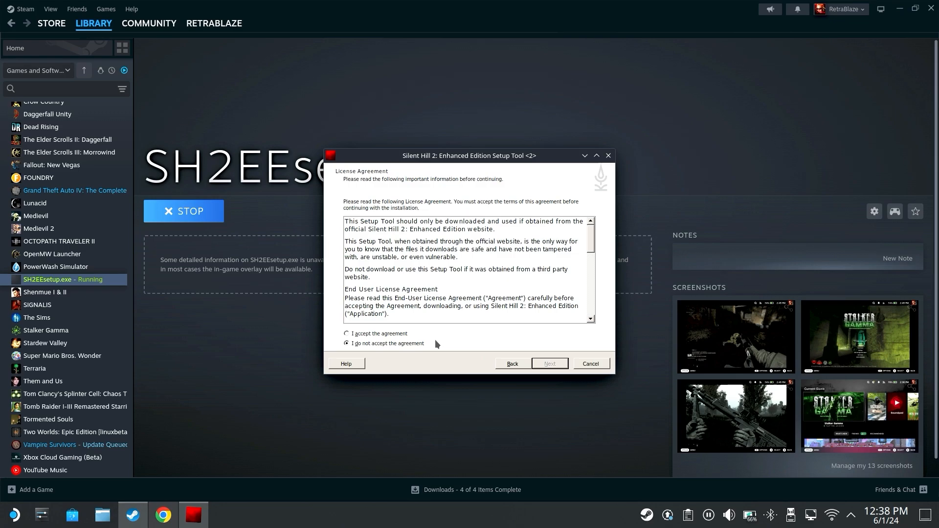
{"action": "left_click", "coordinate": [346, 333]}
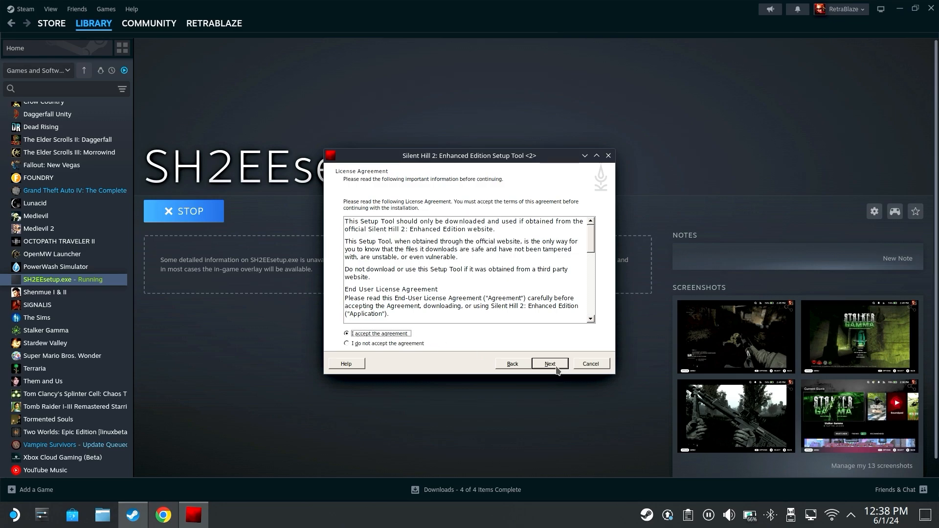
{"action": "left_click", "coordinate": [548, 364]}
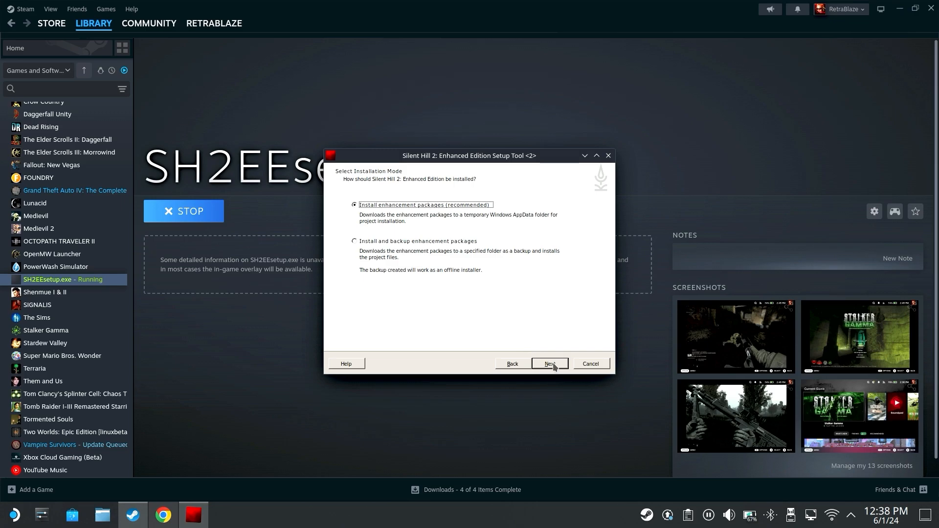
{"action": "left_click", "coordinate": [548, 364]}
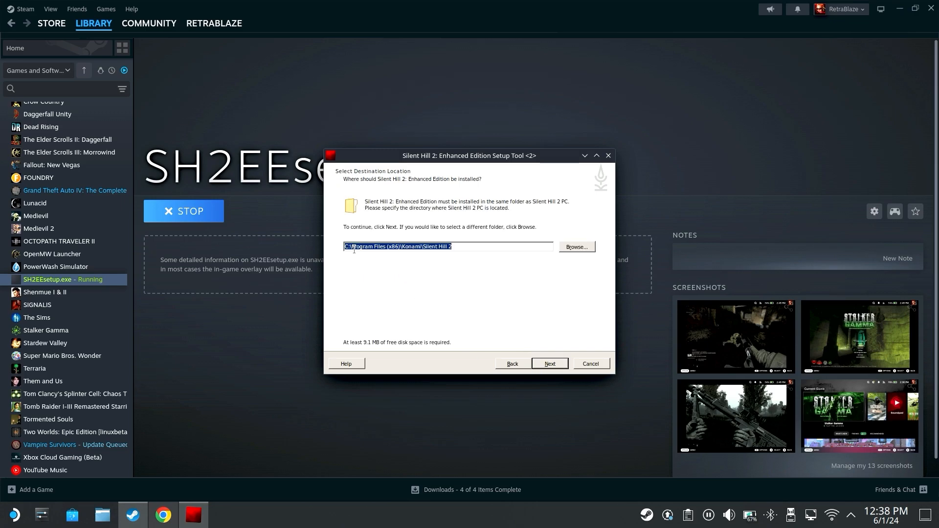
{"action": "mouse_move", "coordinate": [590, 257]}
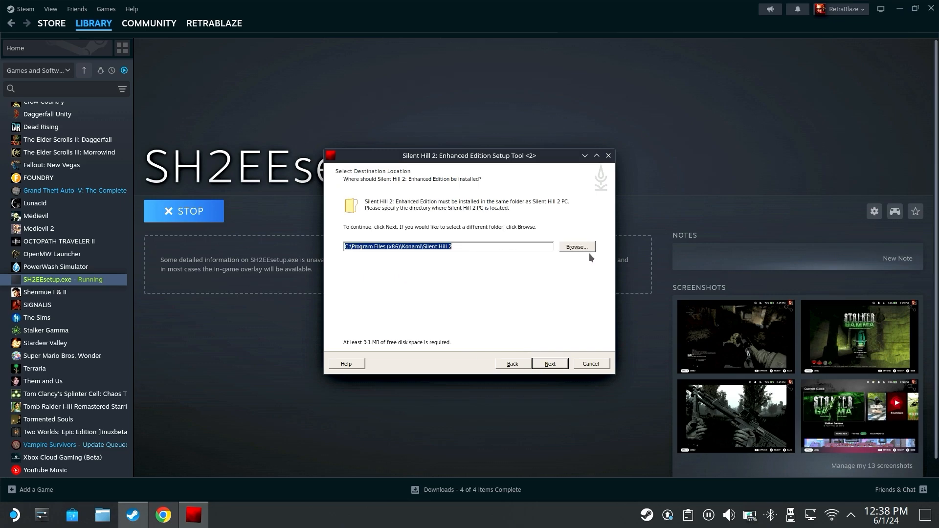
Step: Set the destination folder to Z:\home\deck\Documents\Silent Hill 2
{"action": "left_click", "coordinate": [575, 246]}
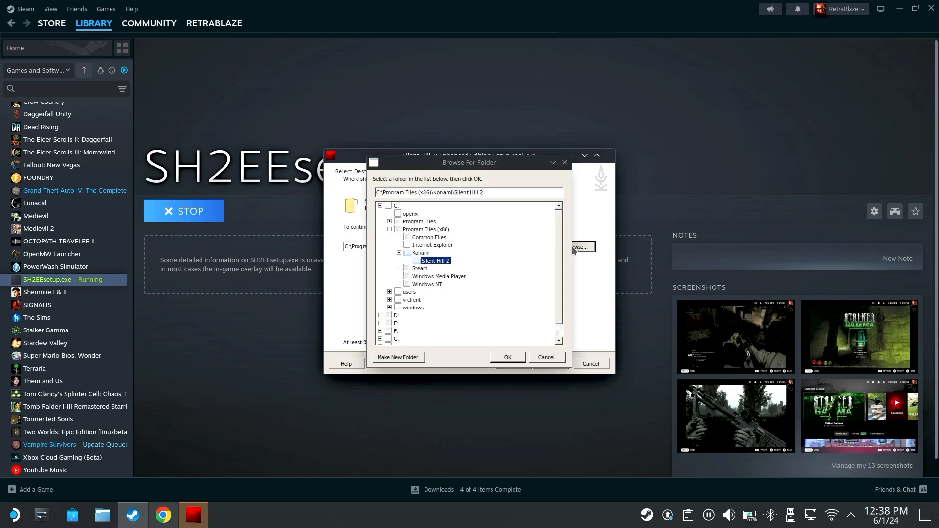
{"action": "left_click", "coordinate": [399, 252]}
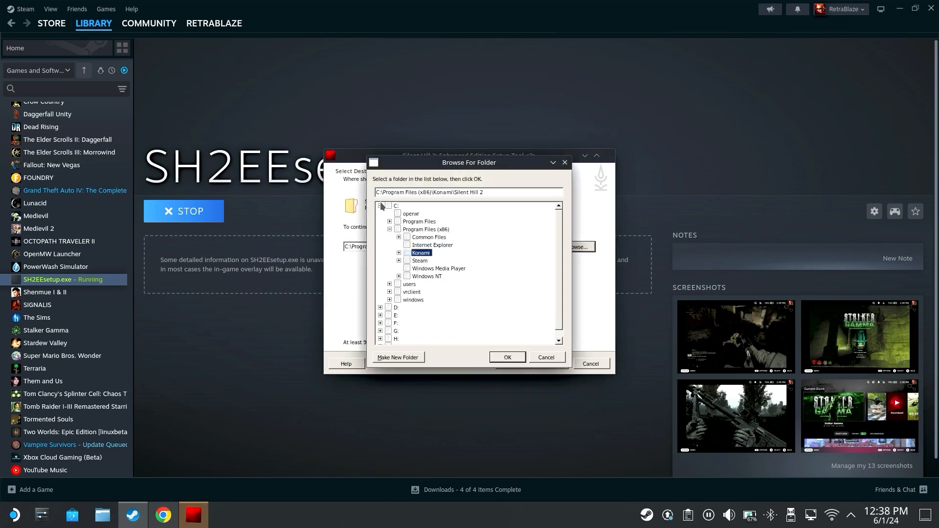
{"action": "left_click", "coordinate": [380, 207]}
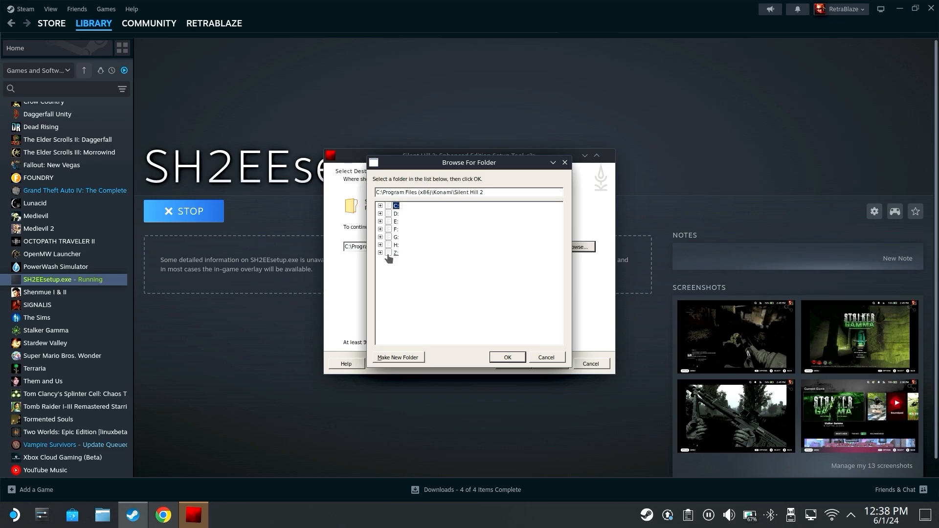
{"action": "left_click", "coordinate": [380, 253]}
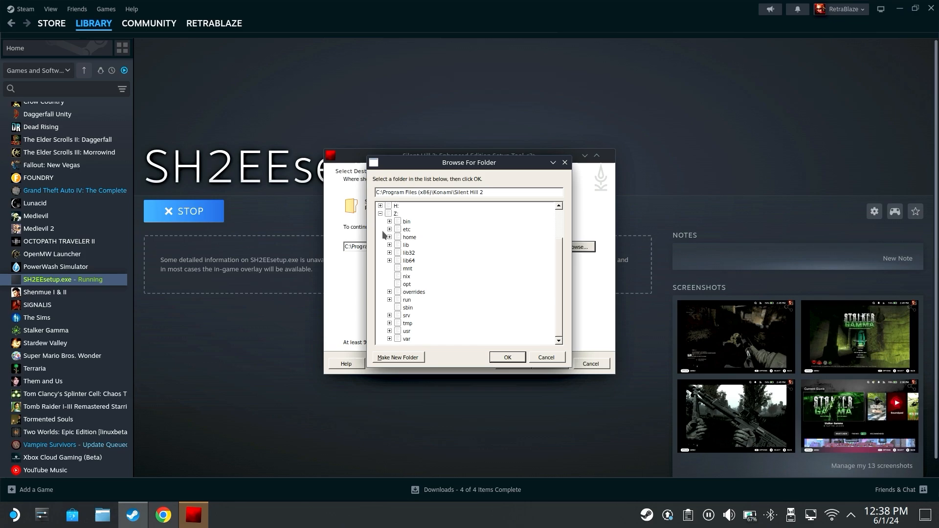
{"action": "mouse_move", "coordinate": [394, 245]}
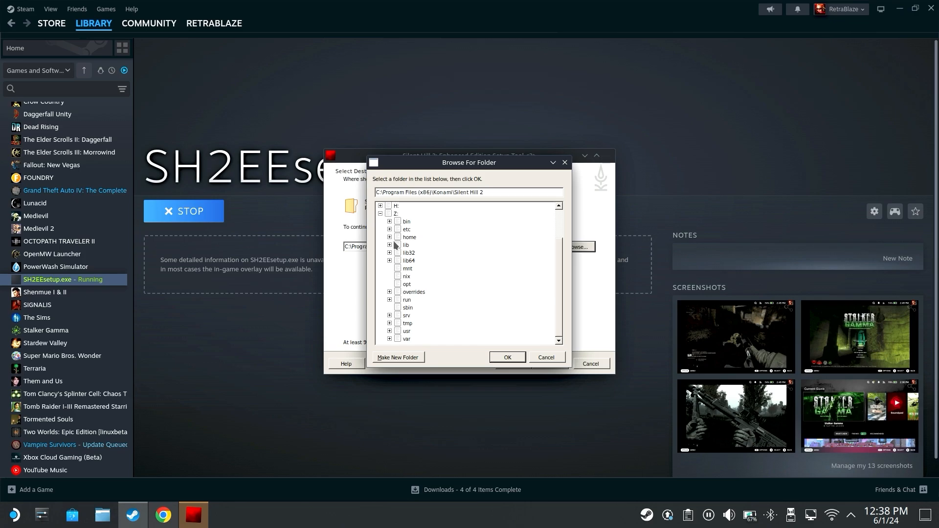
{"action": "left_click", "coordinate": [389, 237]}
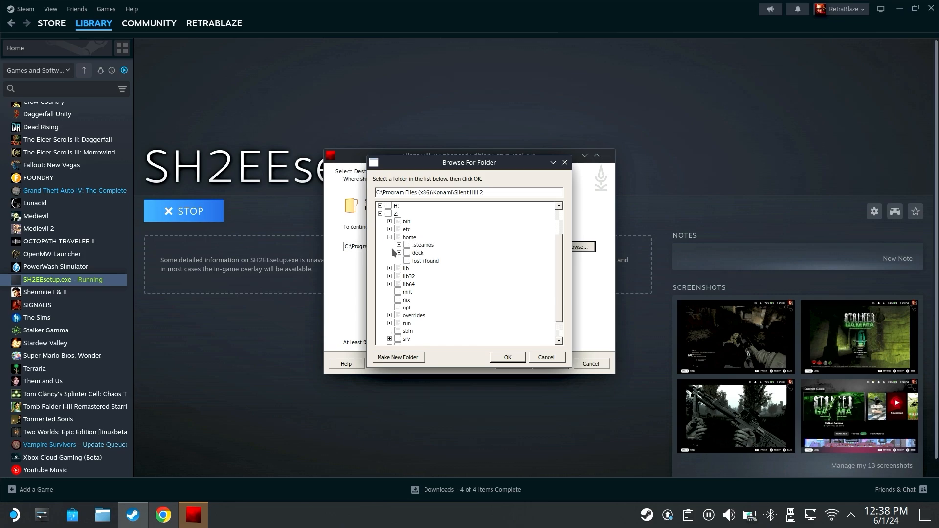
{"action": "left_click", "coordinate": [390, 253]}
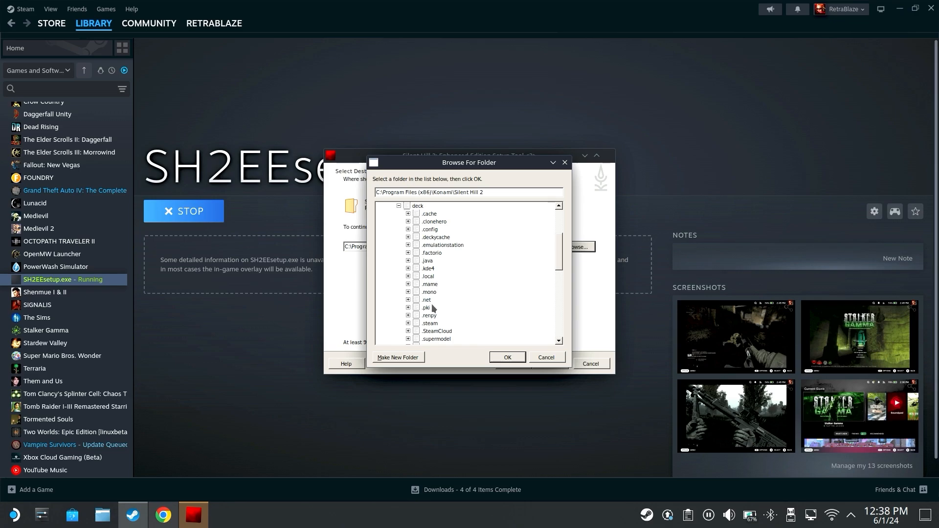
{"action": "scroll", "scroll_direction": "down", "scroll_amount": 3}
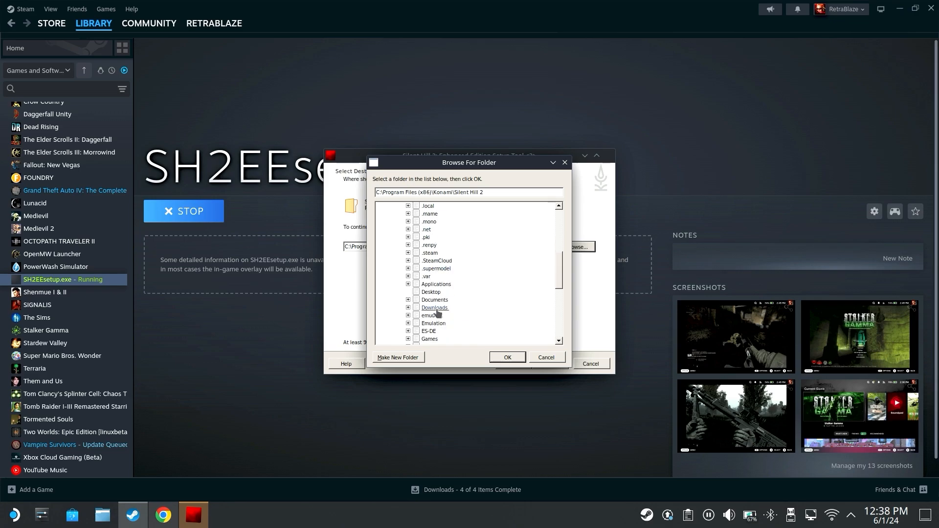
{"action": "mouse_move", "coordinate": [409, 303]}
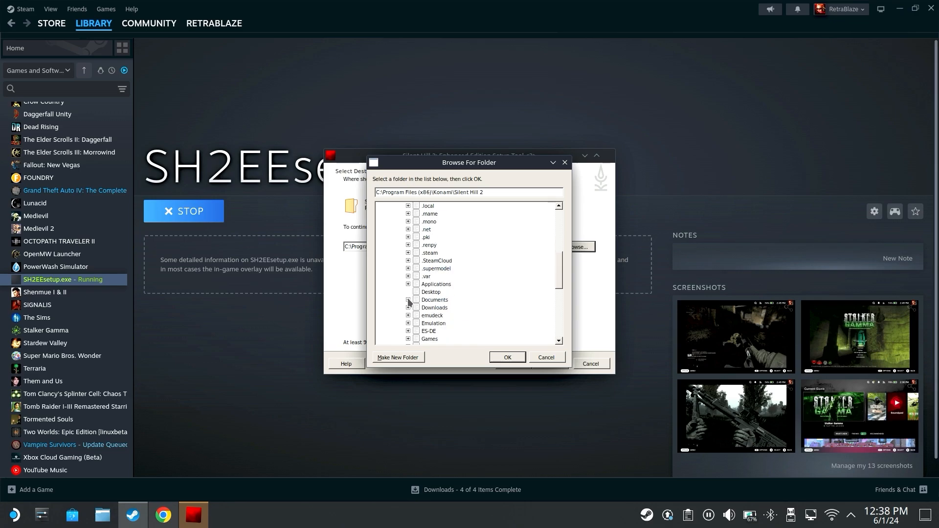
{"action": "left_click", "coordinate": [409, 300]}
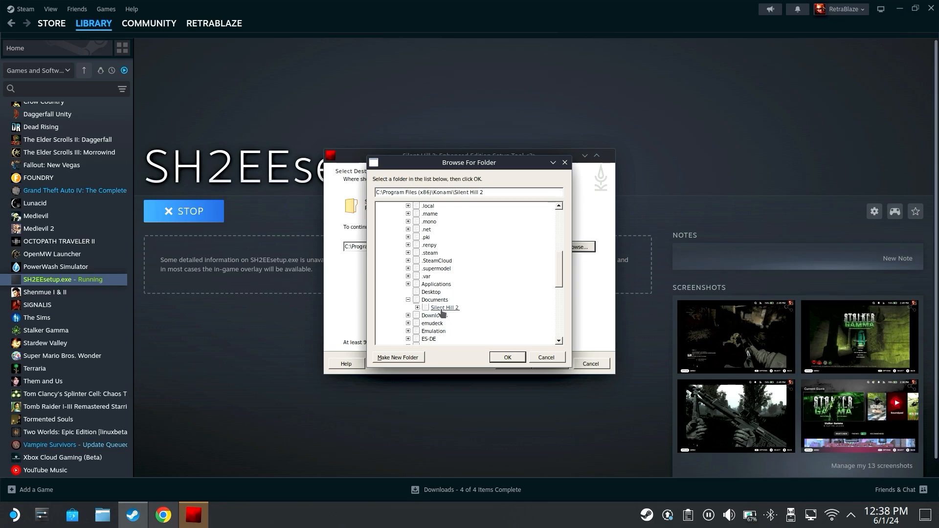
{"action": "left_click", "coordinate": [444, 307]}
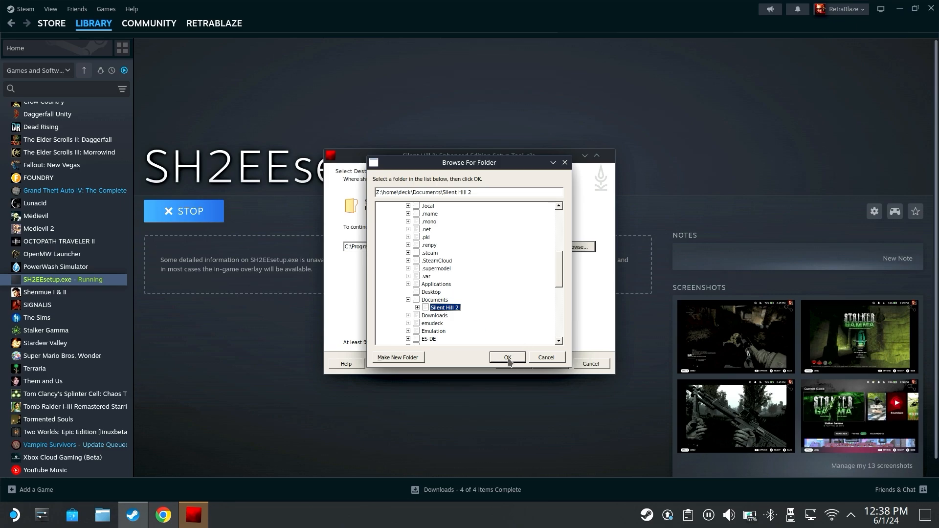
{"action": "left_click", "coordinate": [506, 357]}
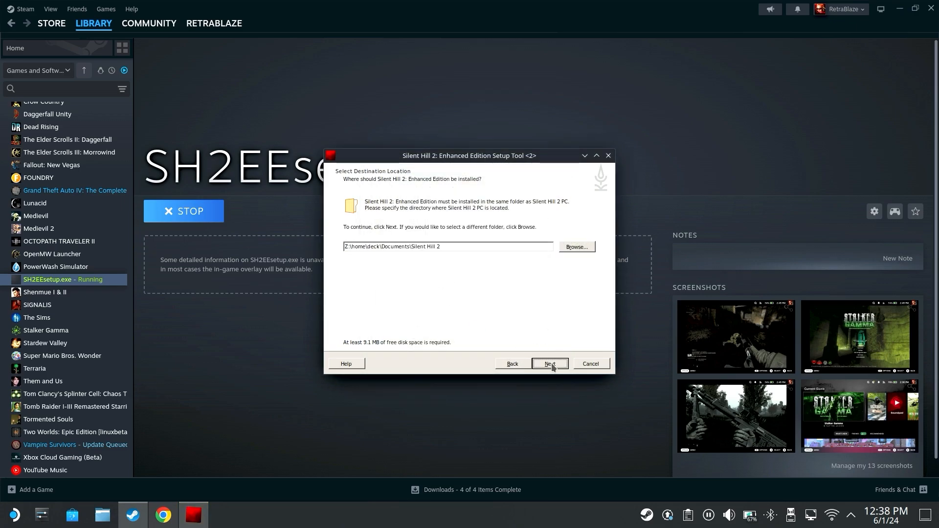
Step: Continue with the destination and Full installation to the Ready to Install page, then quit the setup tool
{"action": "left_click", "coordinate": [548, 364]}
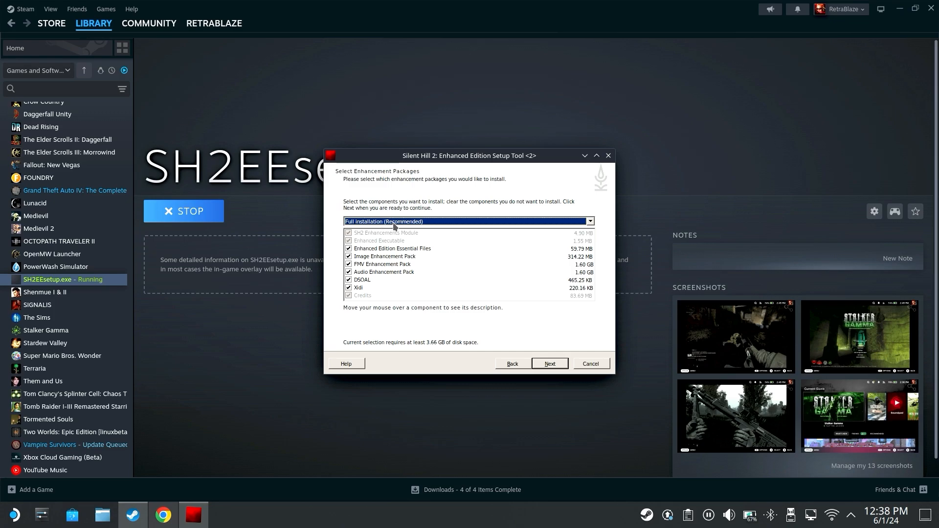
{"action": "mouse_move", "coordinate": [362, 294]}
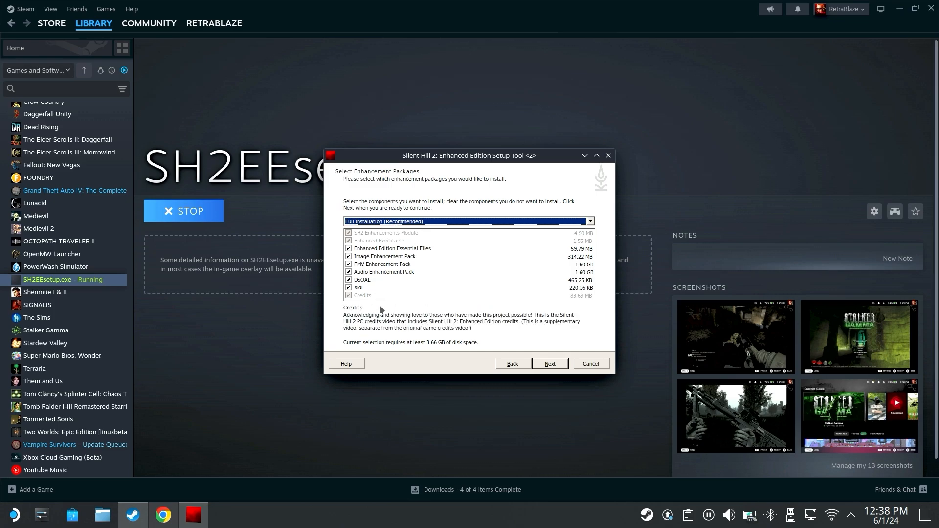
{"action": "left_click", "coordinate": [549, 364]}
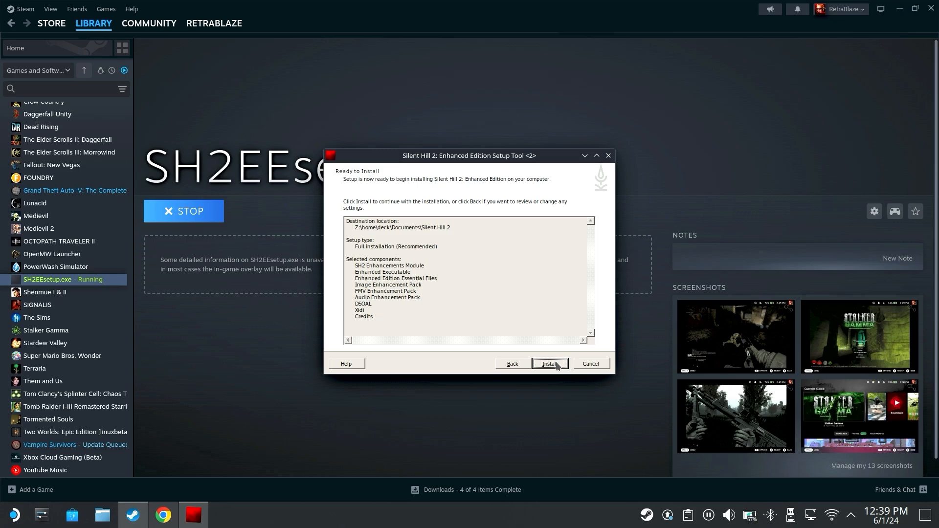
{"action": "mouse_move", "coordinate": [582, 367]}
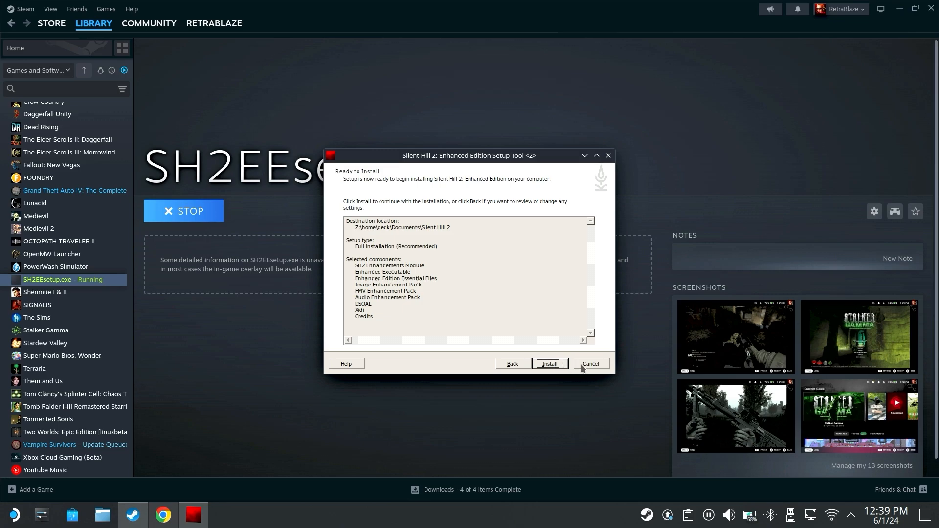
{"action": "left_click", "coordinate": [591, 363]}
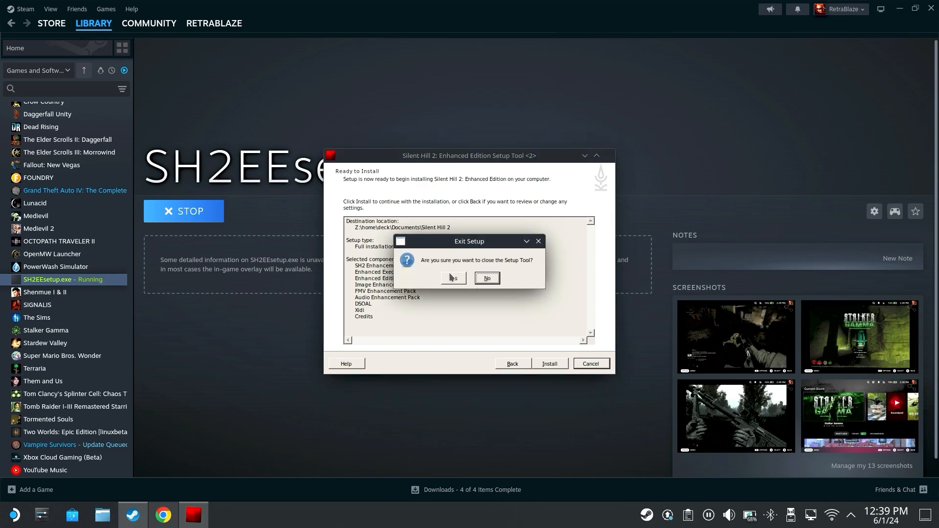
{"action": "left_click", "coordinate": [453, 278]}
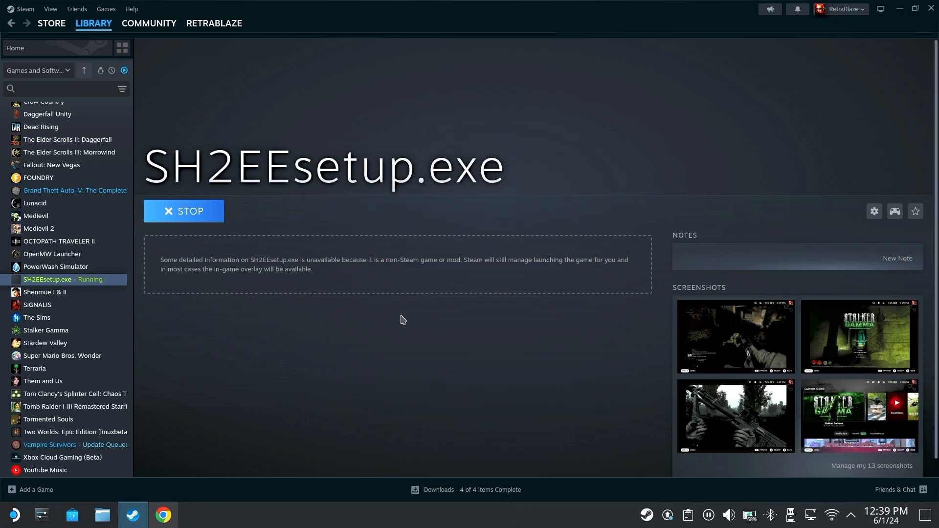
Step: Remove the SH2EEsetup.exe non-Steam shortcut from the library
{"action": "left_click", "coordinate": [183, 211]}
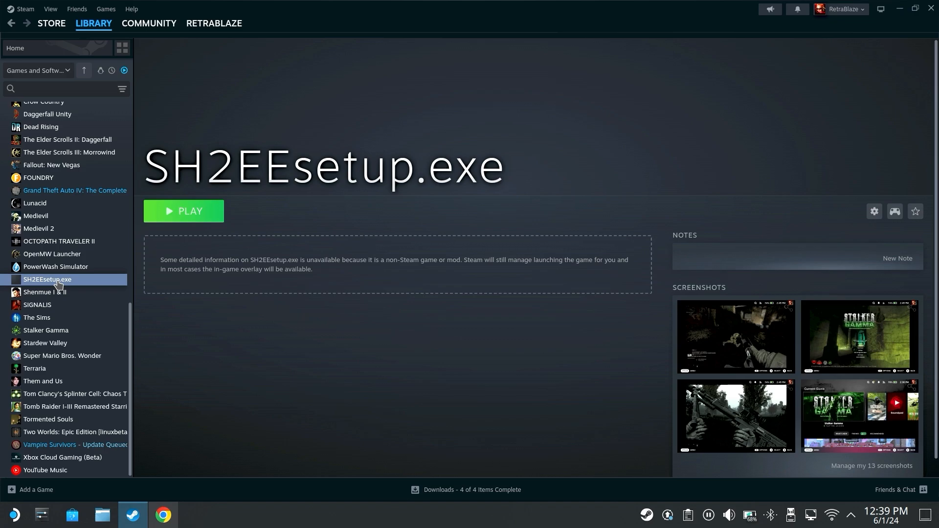
{"action": "mouse_move", "coordinate": [202, 359]}
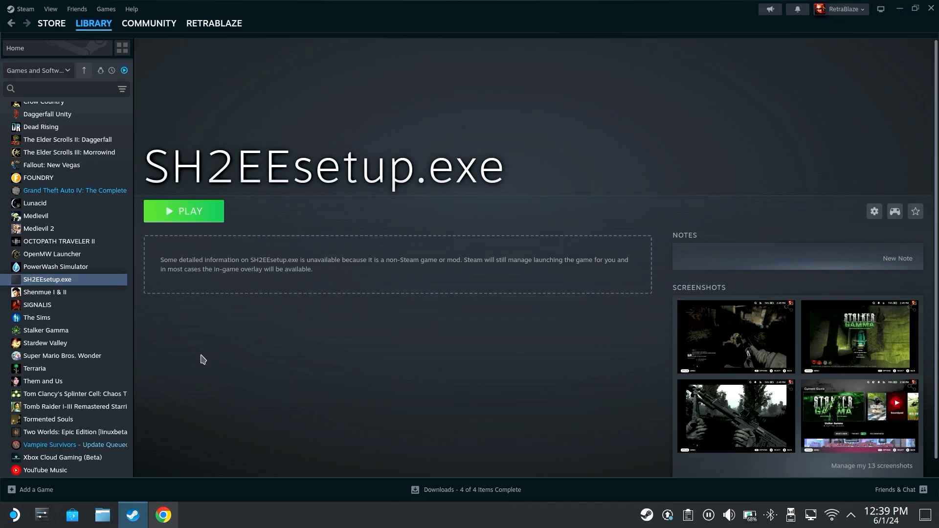
{"action": "right_click", "coordinate": [47, 279]}
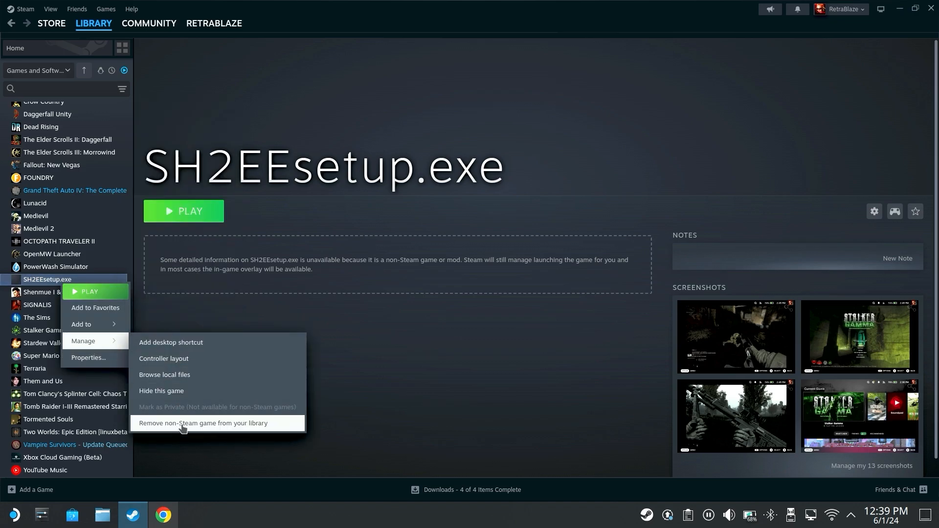
{"action": "left_click", "coordinate": [215, 384]}
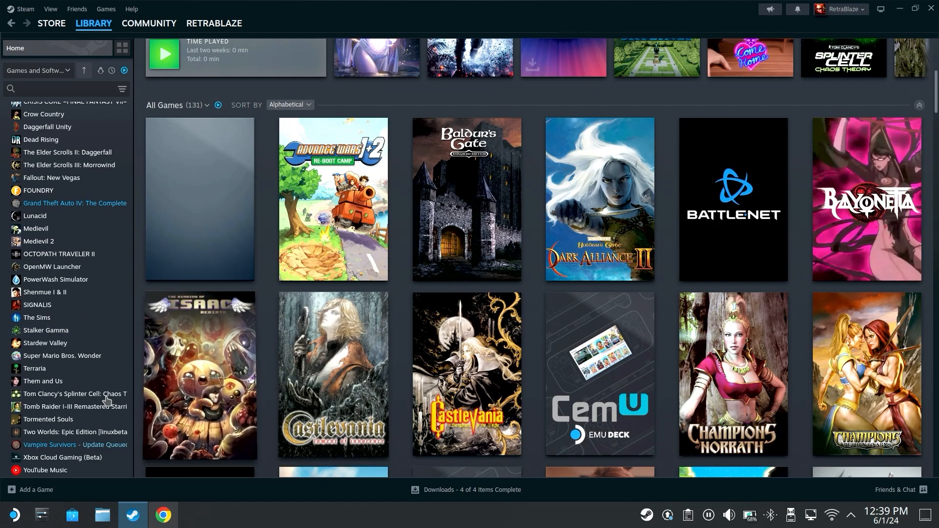
Step: Add sh2pc.exe from Documents/Silent Hill 2 to the library as a non-Steam game
{"action": "left_click", "coordinate": [35, 489]}
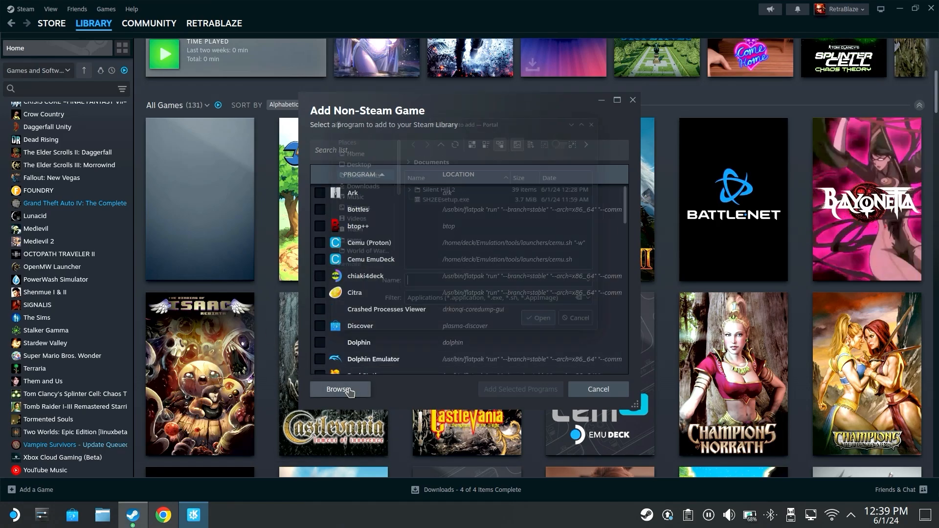
{"action": "left_click", "coordinate": [339, 389]}
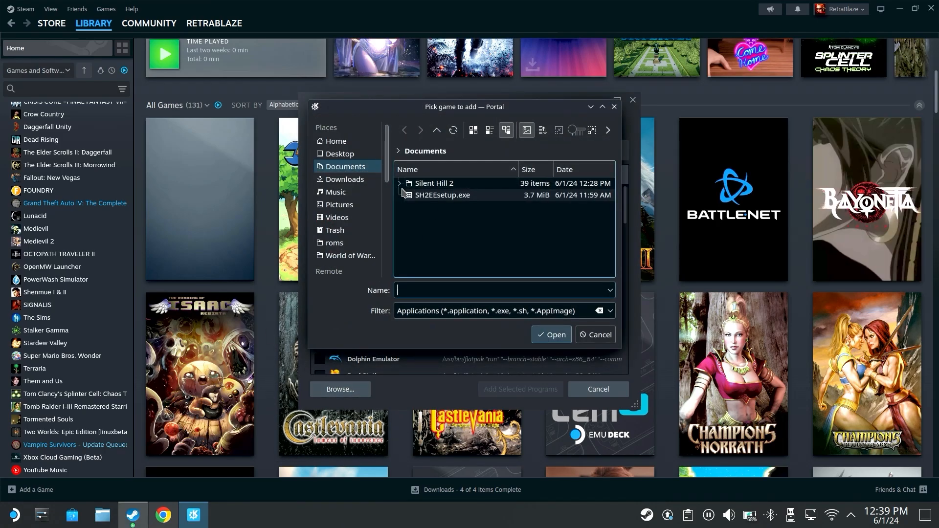
{"action": "left_click", "coordinate": [400, 186]}
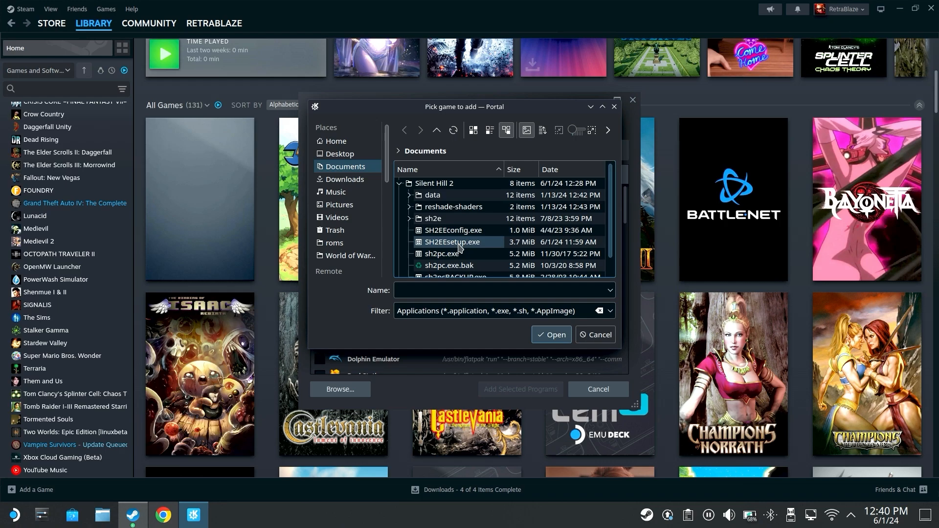
{"action": "mouse_move", "coordinate": [441, 253]}
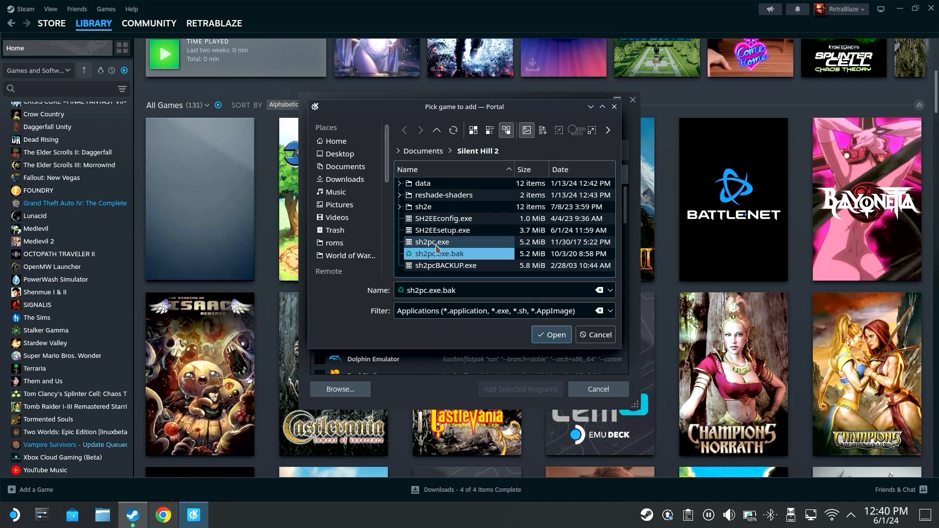
{"action": "left_click", "coordinate": [551, 334]}
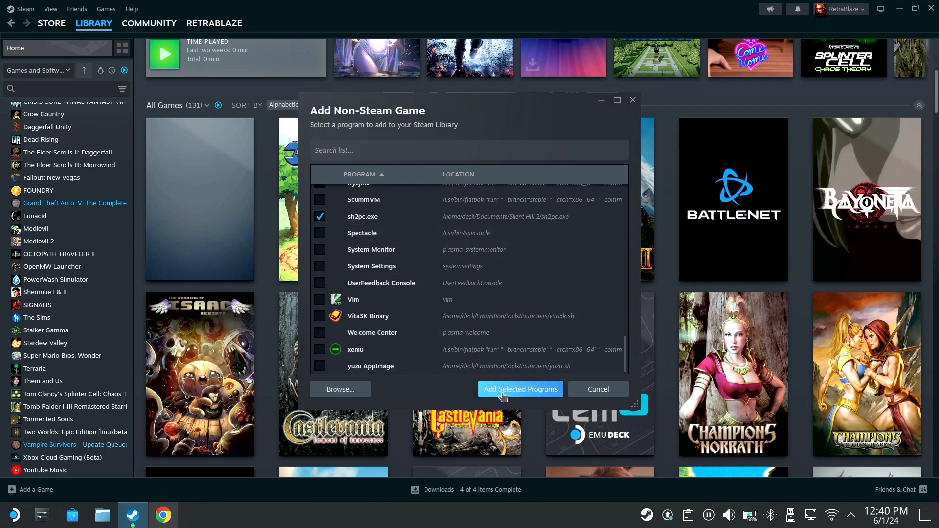
{"action": "left_click", "coordinate": [519, 388]}
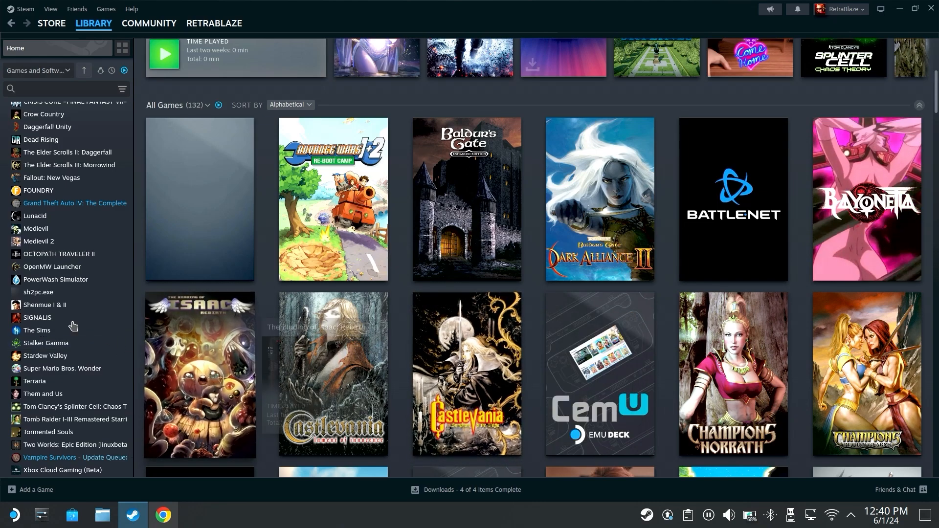
Step: Paste the WINEDLLOVERRIDES dinput8/d3d8 launch options into sh2pc.exe's properties
{"action": "right_click", "coordinate": [38, 292]}
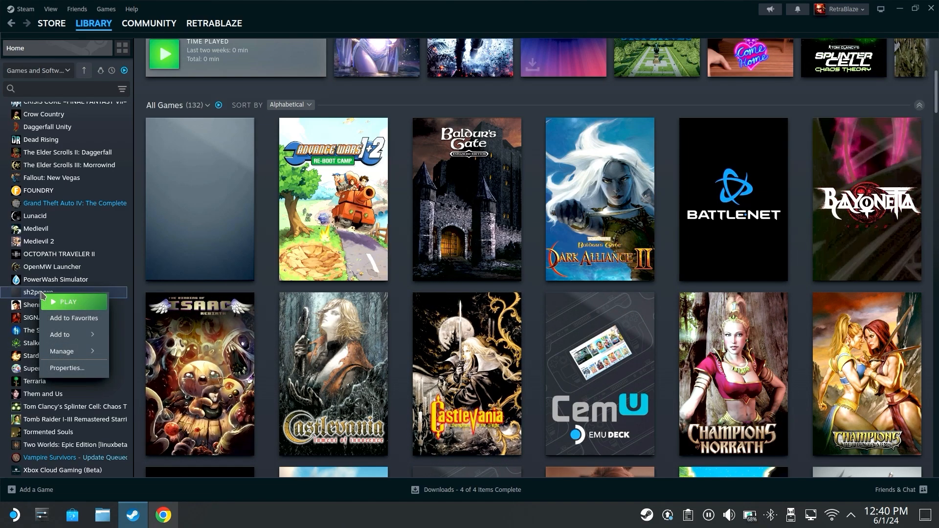
{"action": "mouse_move", "coordinate": [68, 368]}
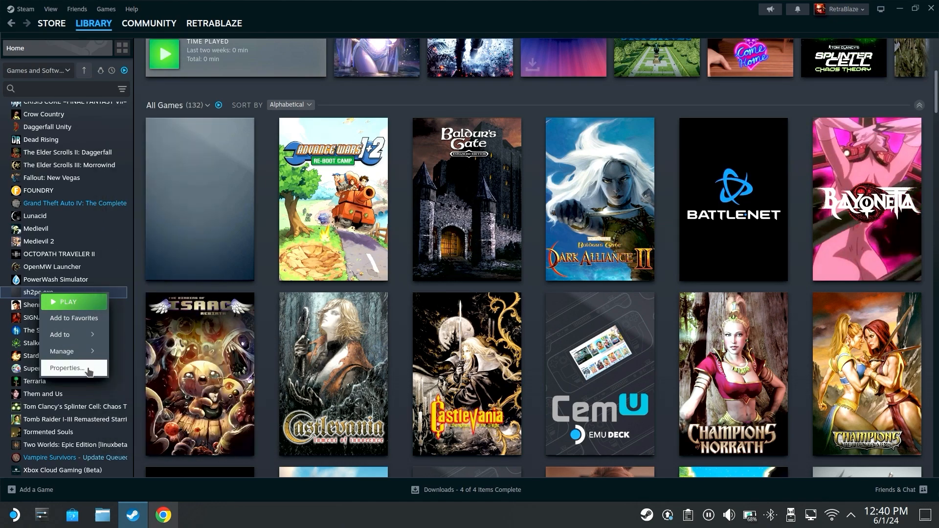
{"action": "left_click", "coordinate": [66, 369]}
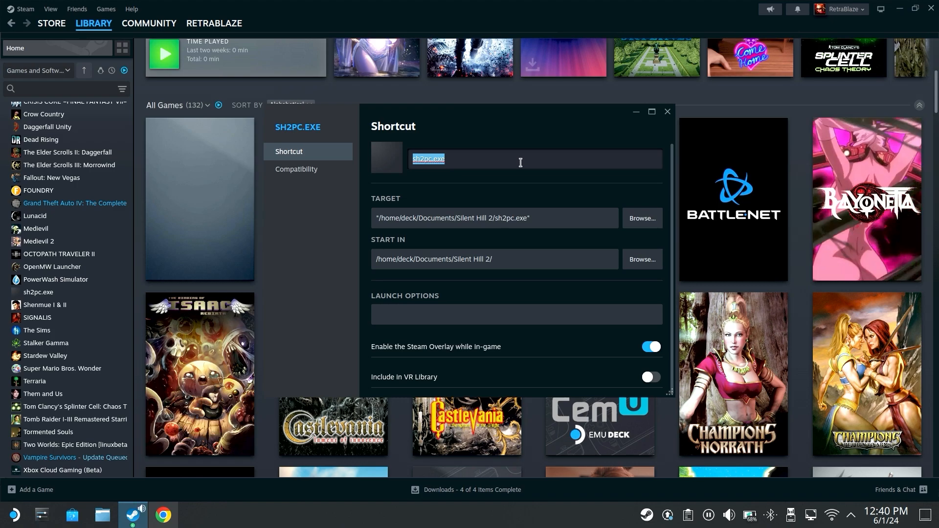
{"action": "mouse_move", "coordinate": [542, 237]}
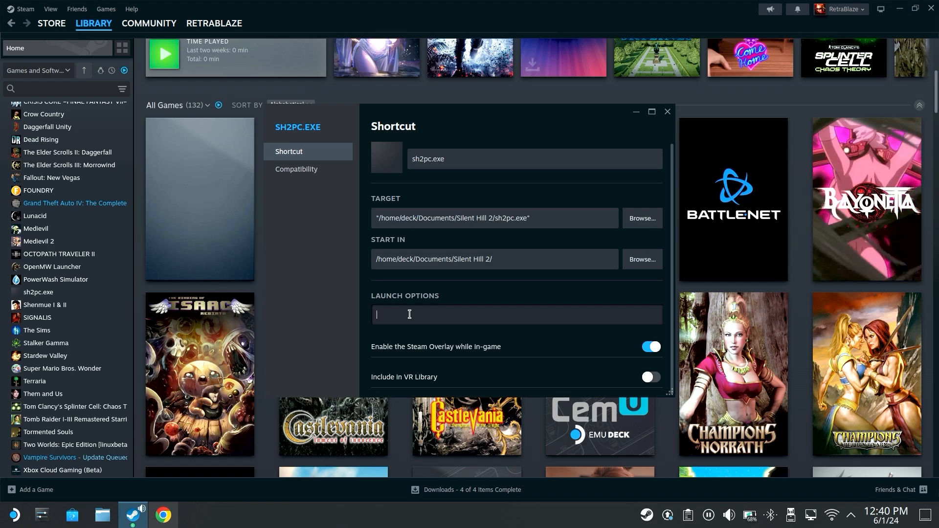
{"action": "right_click", "coordinate": [409, 314]}
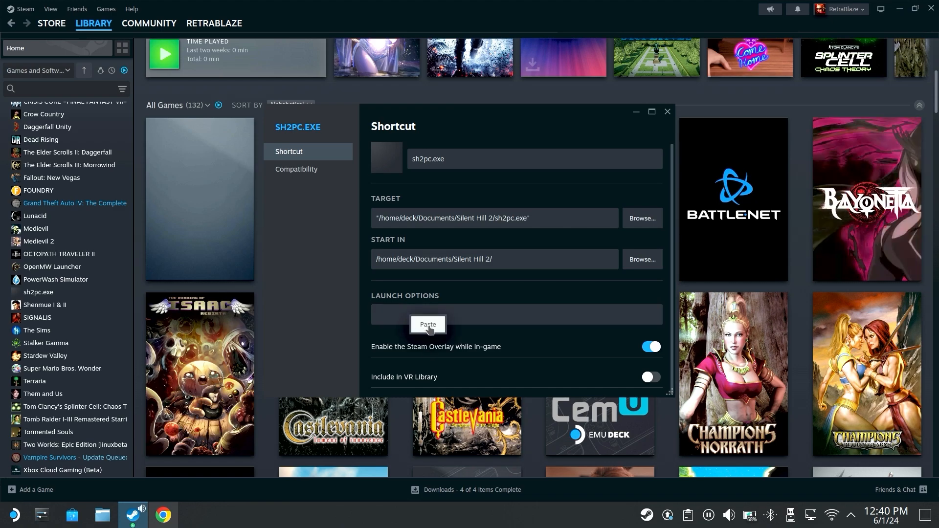
{"action": "left_click", "coordinate": [427, 328]}
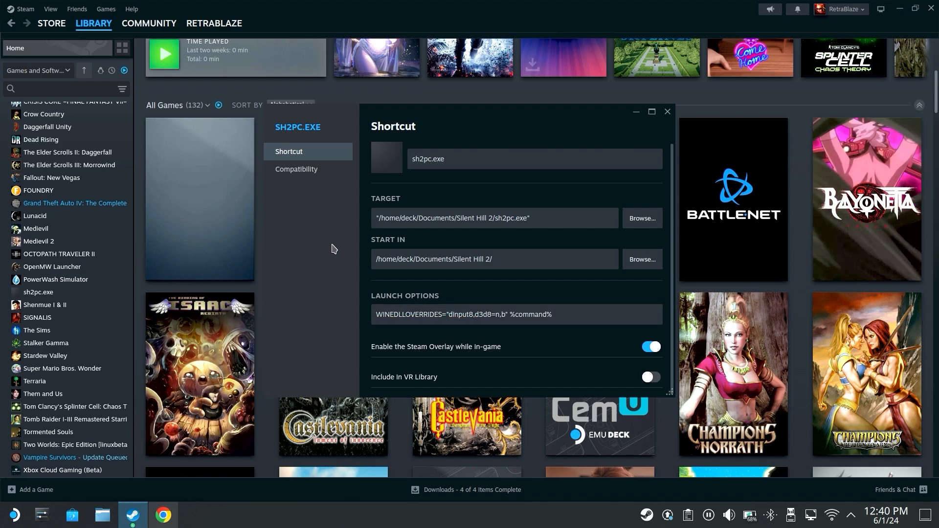
Step: Force Proton 7.0-6 as sh2pc.exe's compatibility tool and close its properties
{"action": "left_click", "coordinate": [295, 169]}
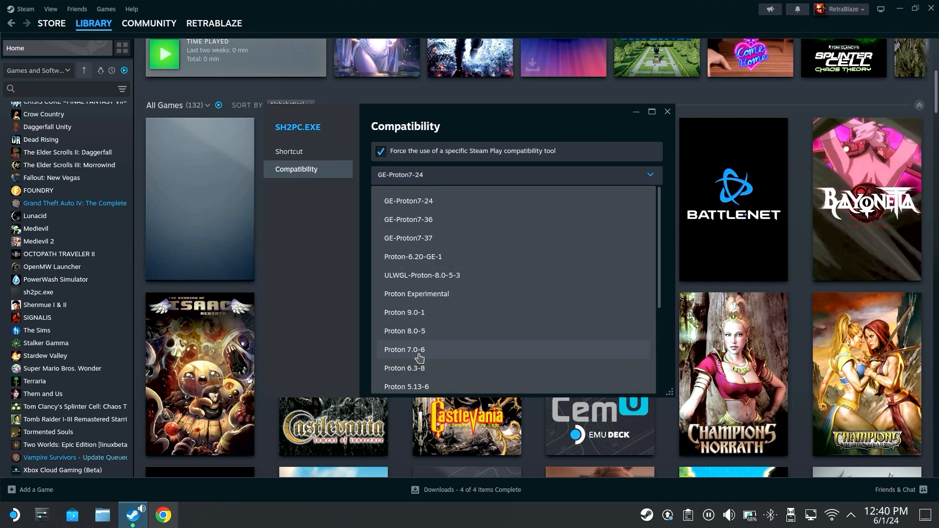
{"action": "left_click", "coordinate": [404, 350]}
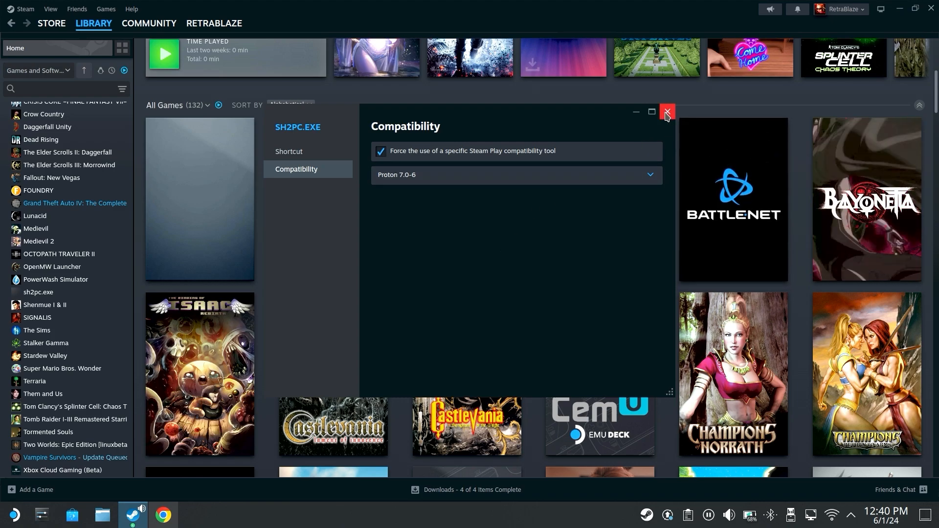
{"action": "left_click", "coordinate": [666, 113]}
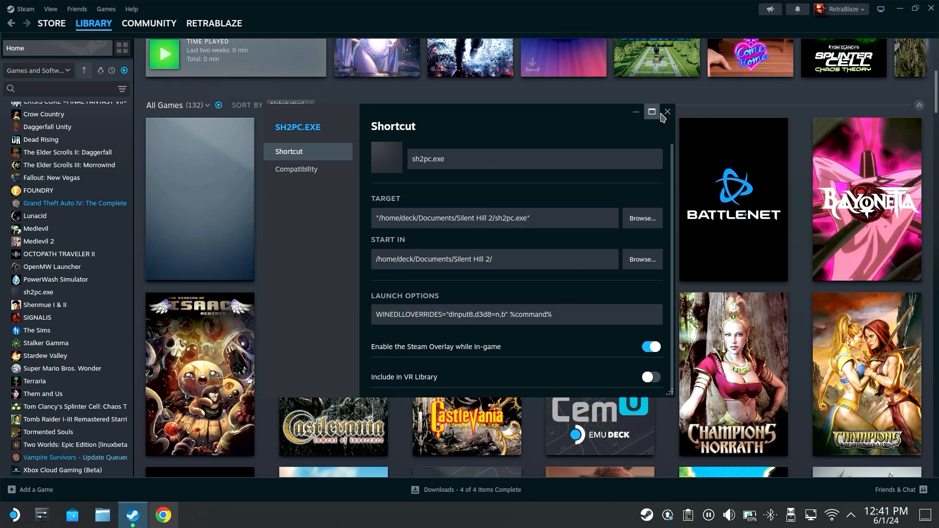
{"action": "left_click", "coordinate": [667, 112]}
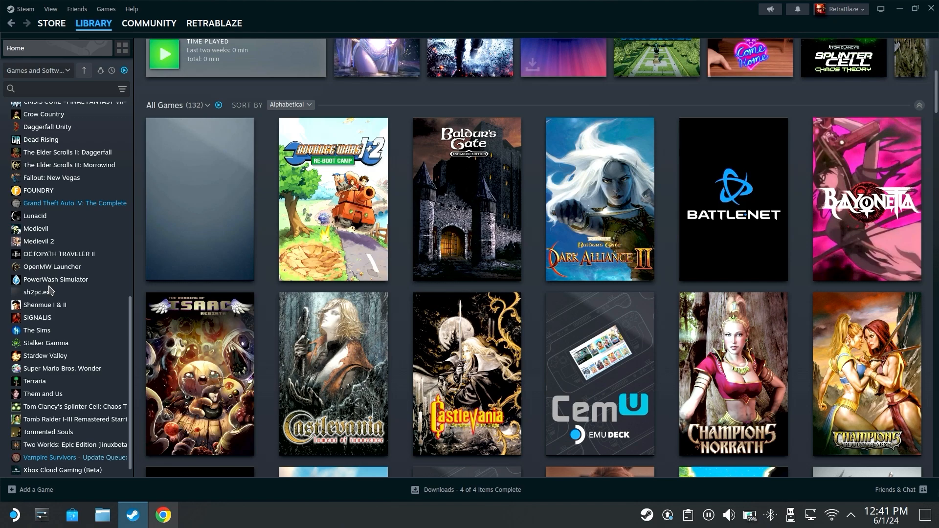
Step: Launch sh2pc.exe from the library so Silent Hill 2 Enhanced Edition starts
{"action": "left_click", "coordinate": [48, 291]}
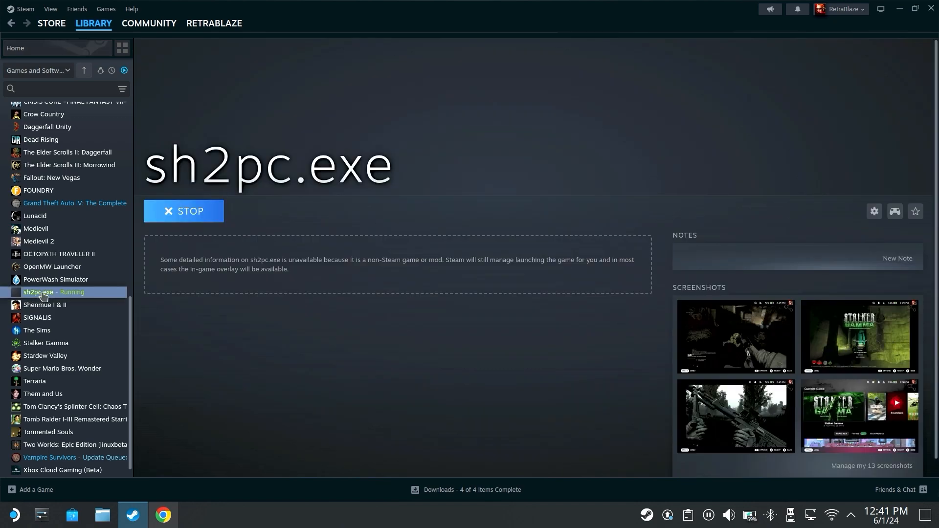
{"action": "mouse_move", "coordinate": [163, 311]}
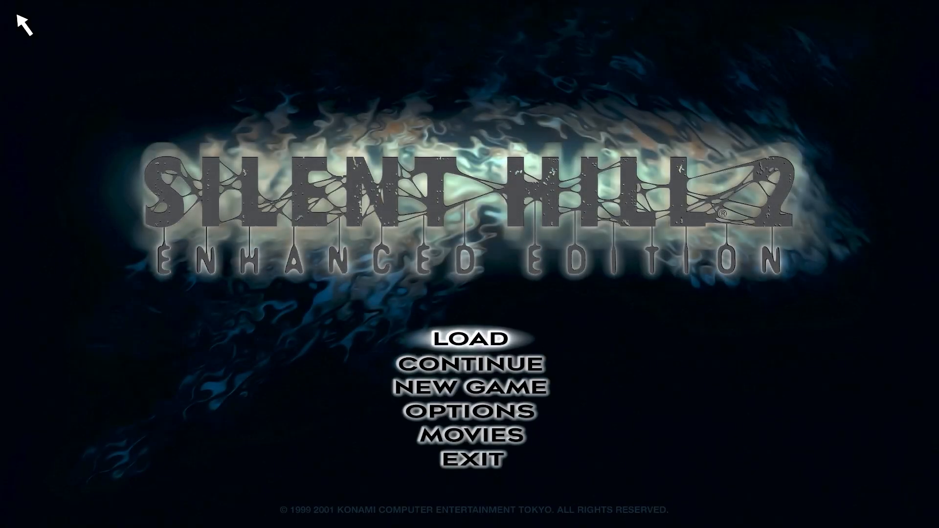
{"action": "left_click", "coordinate": [473, 340]}
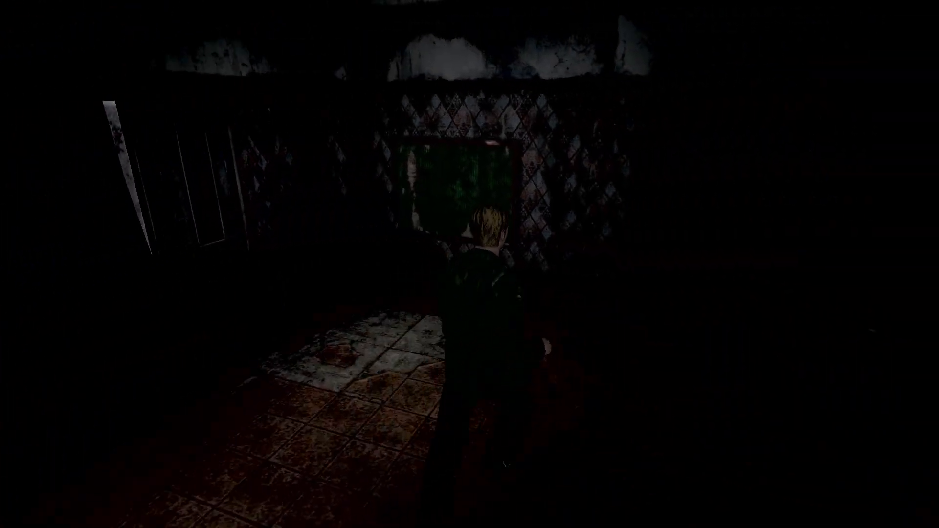
{"action": "key", "text": "w"}
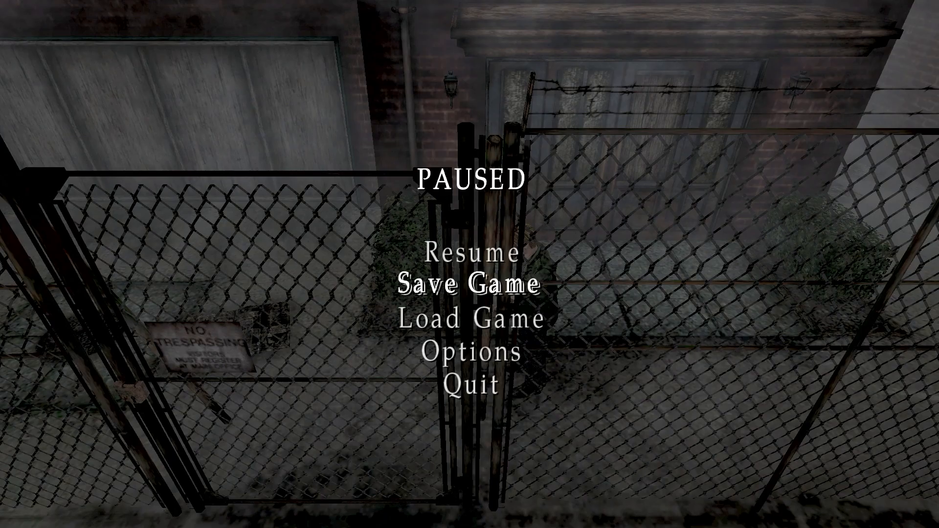
{"action": "left_click", "coordinate": [474, 380]}
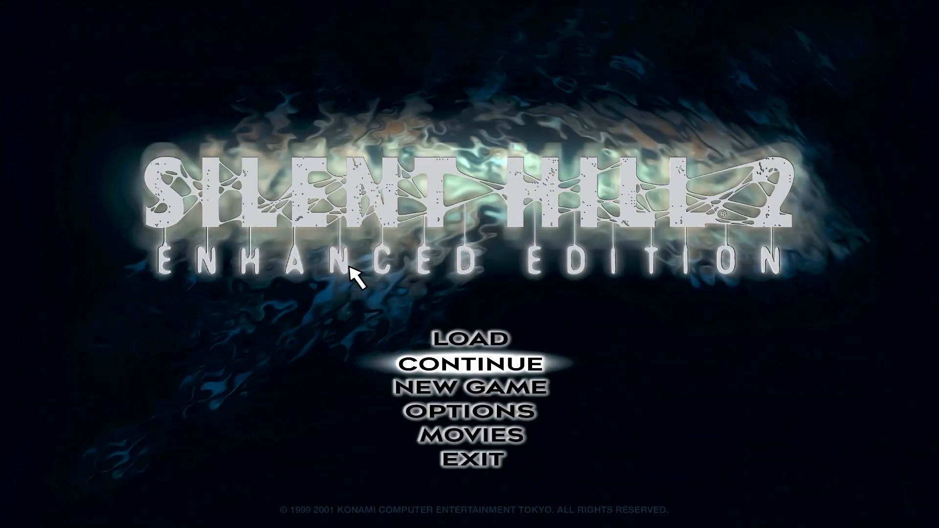